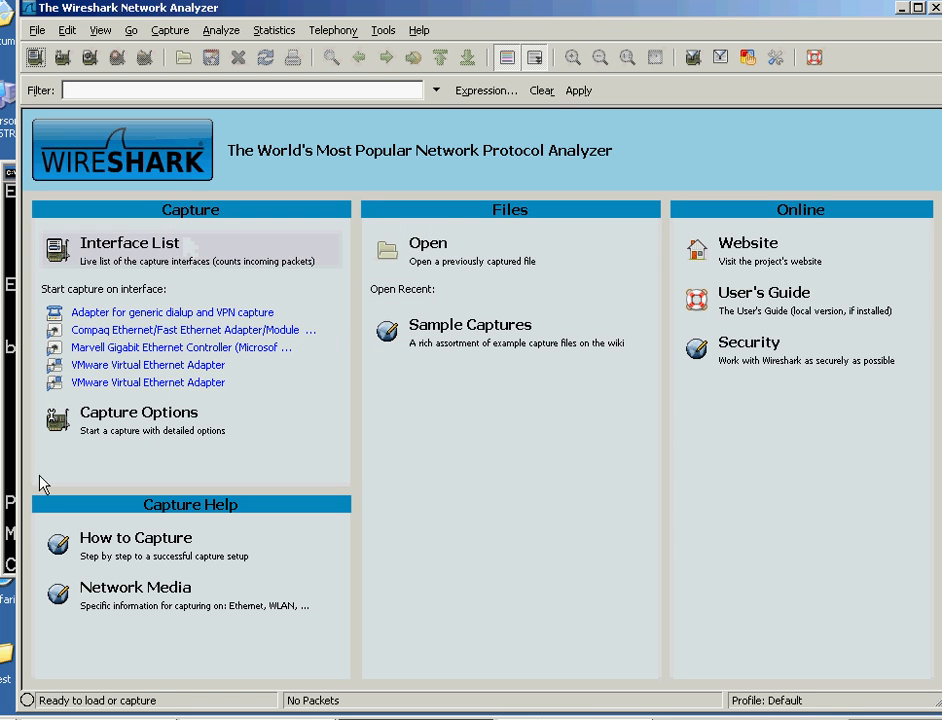
mouse_move(22, 482)
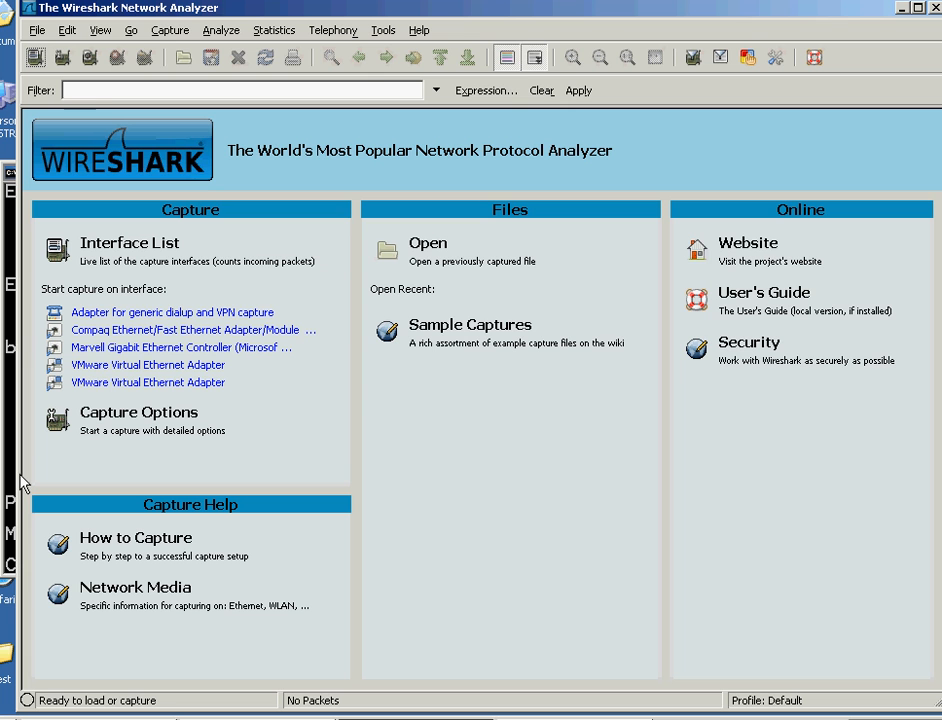
- Bring up the Capture menu listing interfaces, options and start commands
left_click(170, 30)
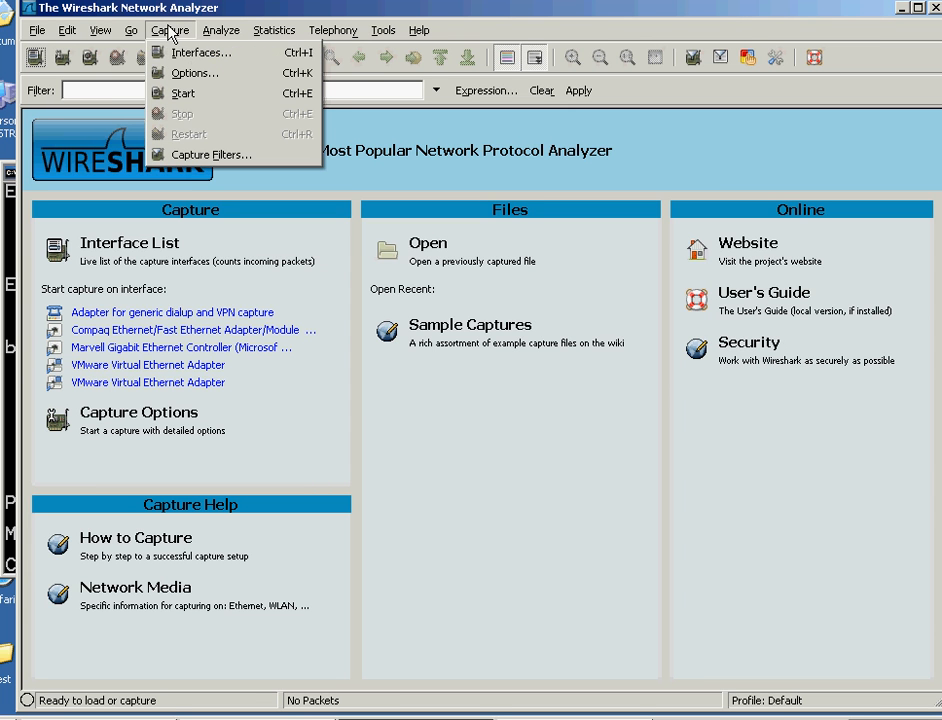
mouse_move(200, 52)
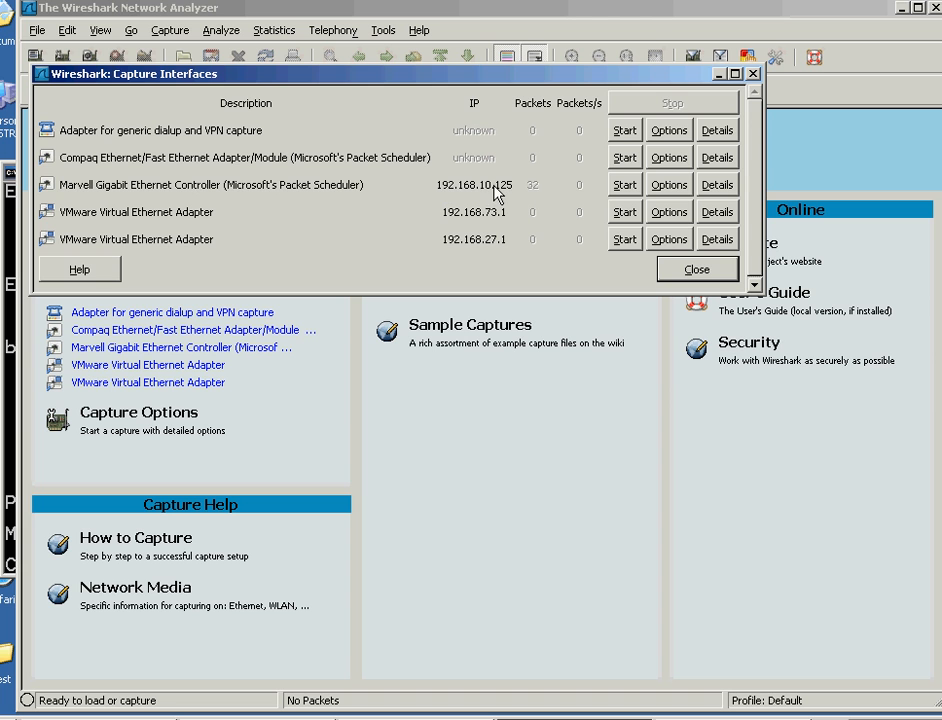
mouse_move(588, 192)
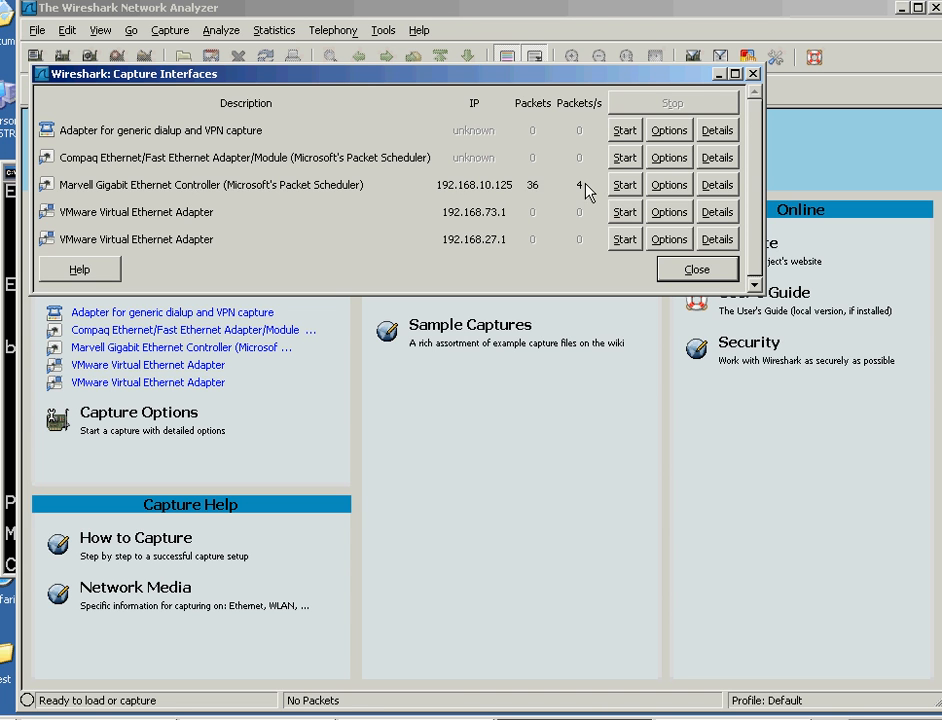
mouse_move(248, 190)
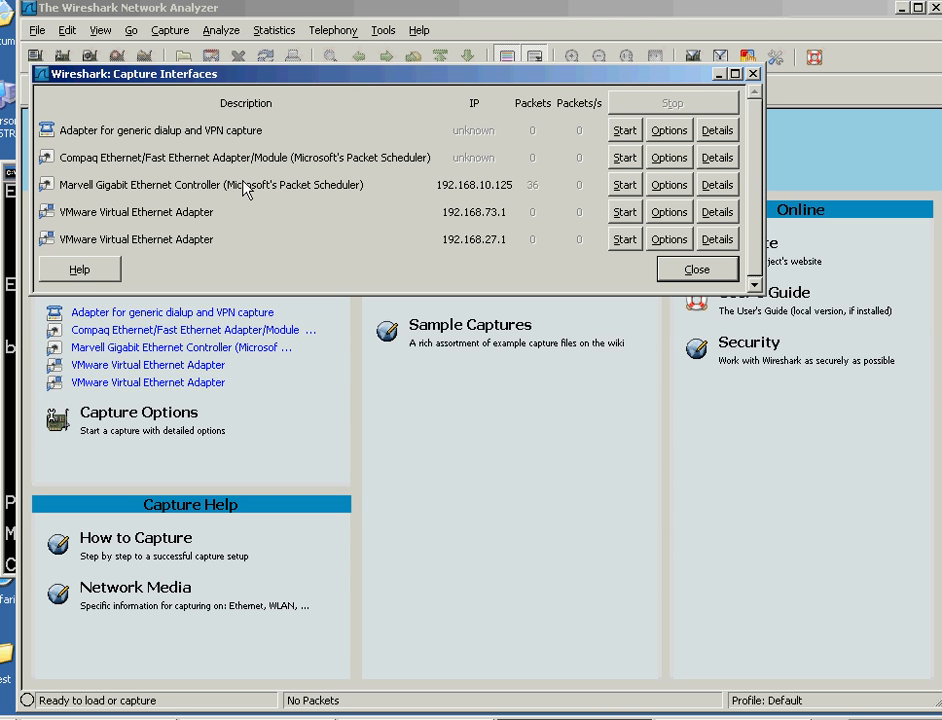
mouse_move(540, 194)
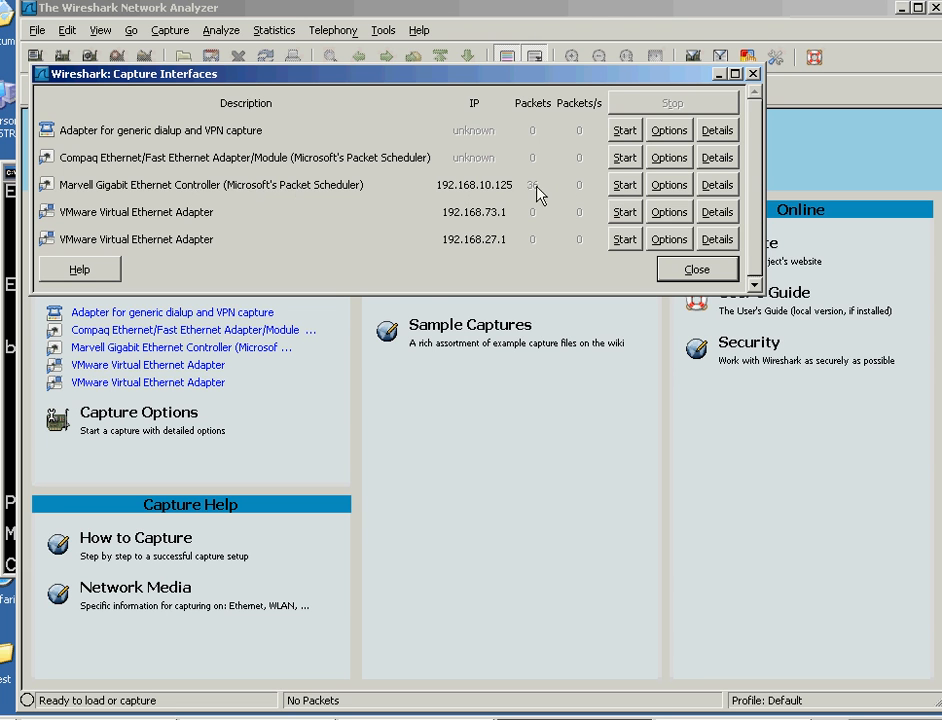
mouse_move(624, 184)
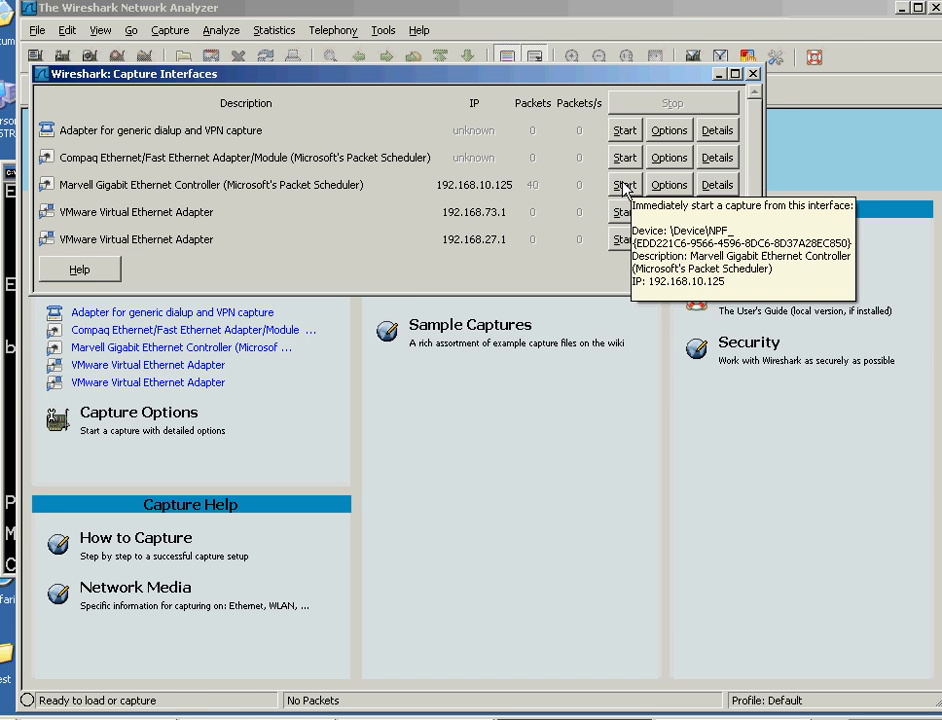
- Start capturing on the Marvell Gigabit Ethernet adapter
left_click(624, 184)
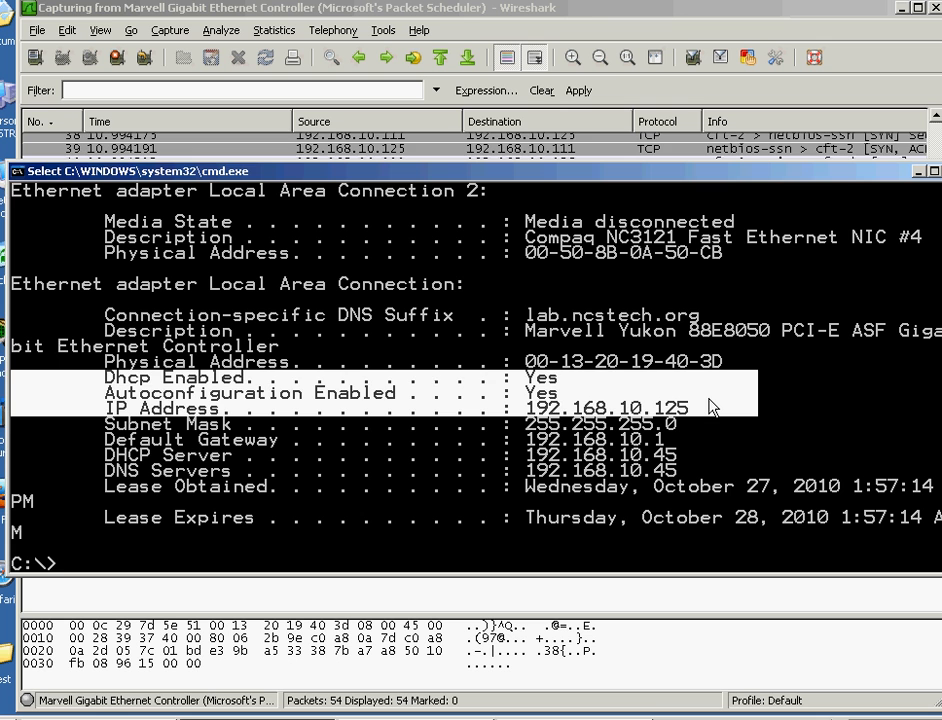
- In cmd run ipconfig, ipconfig /release and ipconfig /renew to force a fresh DHCP exchange
type("ipconfig")
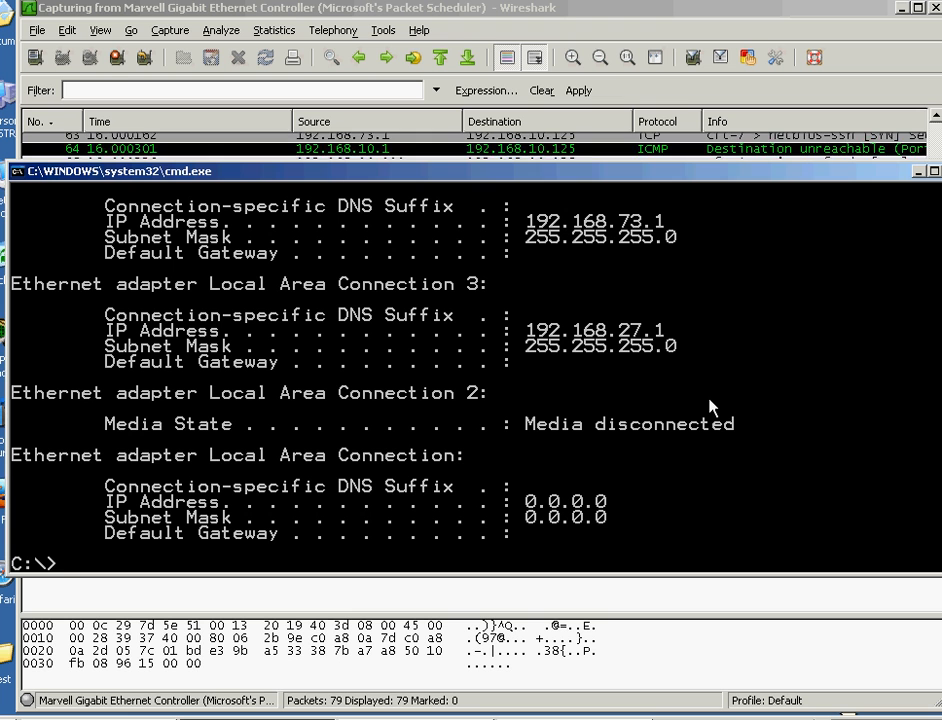
type("ipconfig /release")
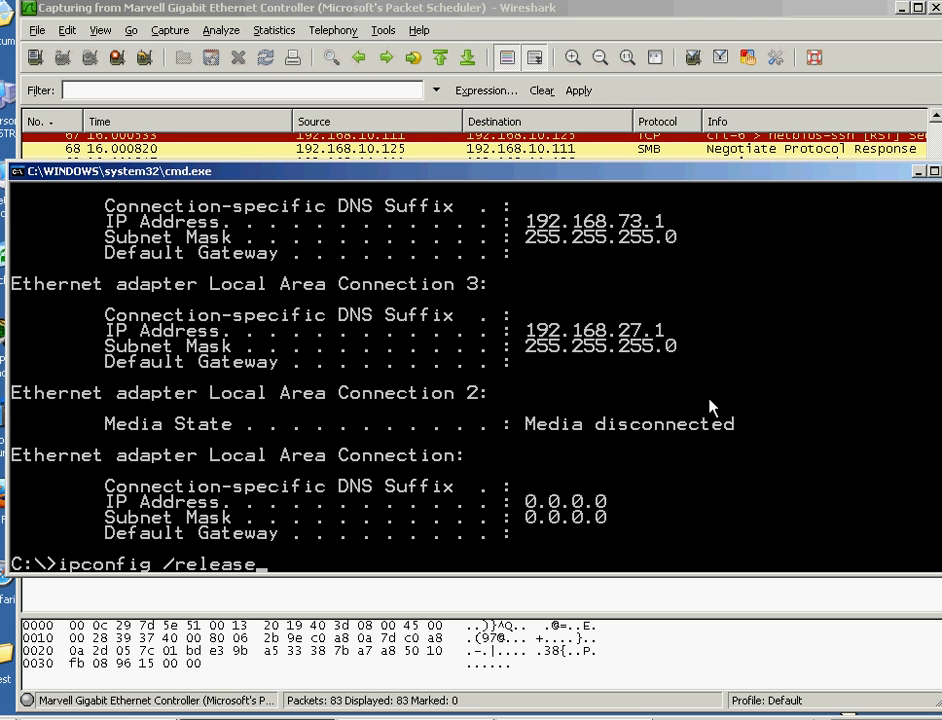
type("renew")
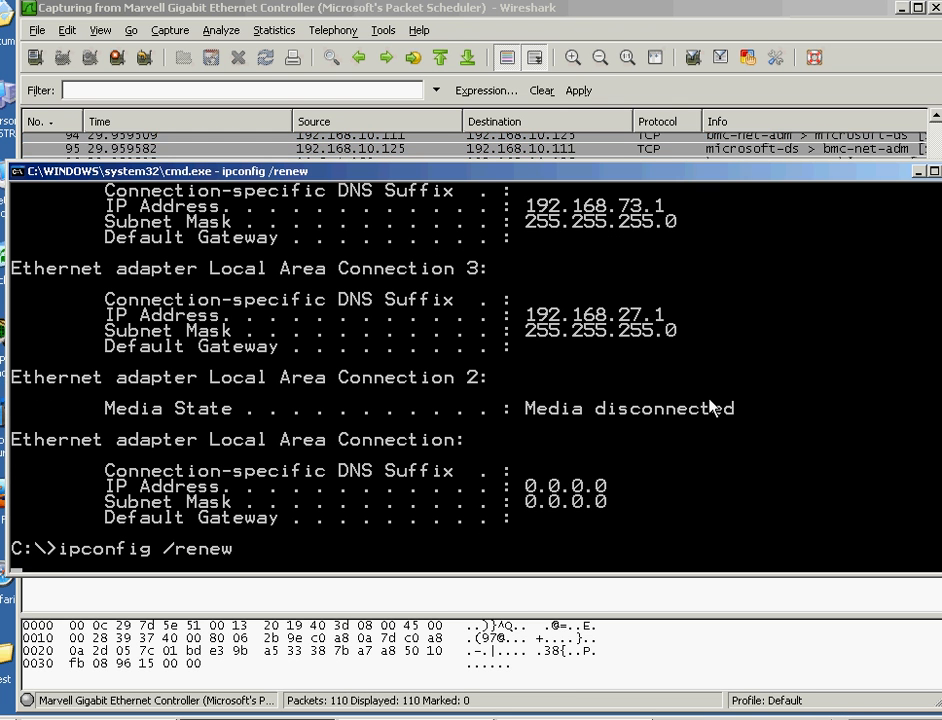
key("enter")
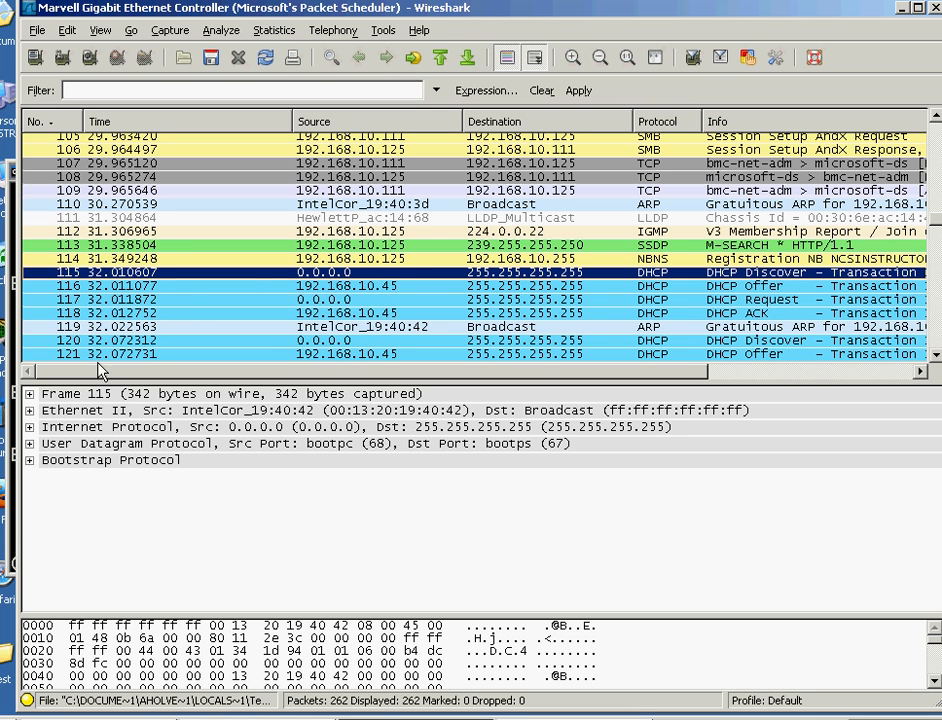
mouse_move(660, 270)
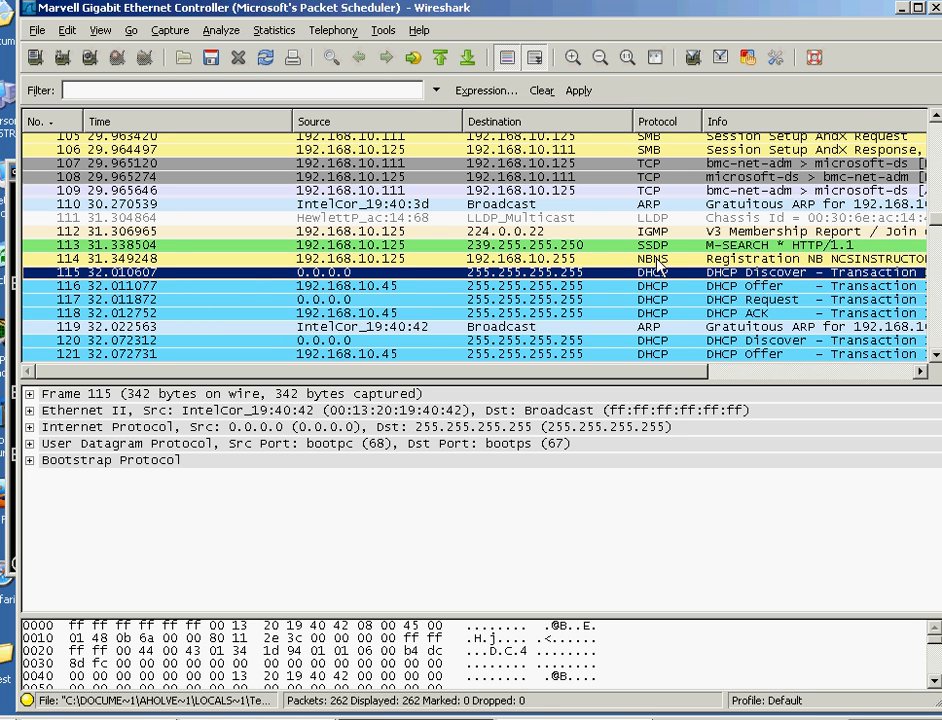
- Follow the DHCP Discover's UDP stream, close it, and clear the filter to show all 262 packets
right_click(648, 272)
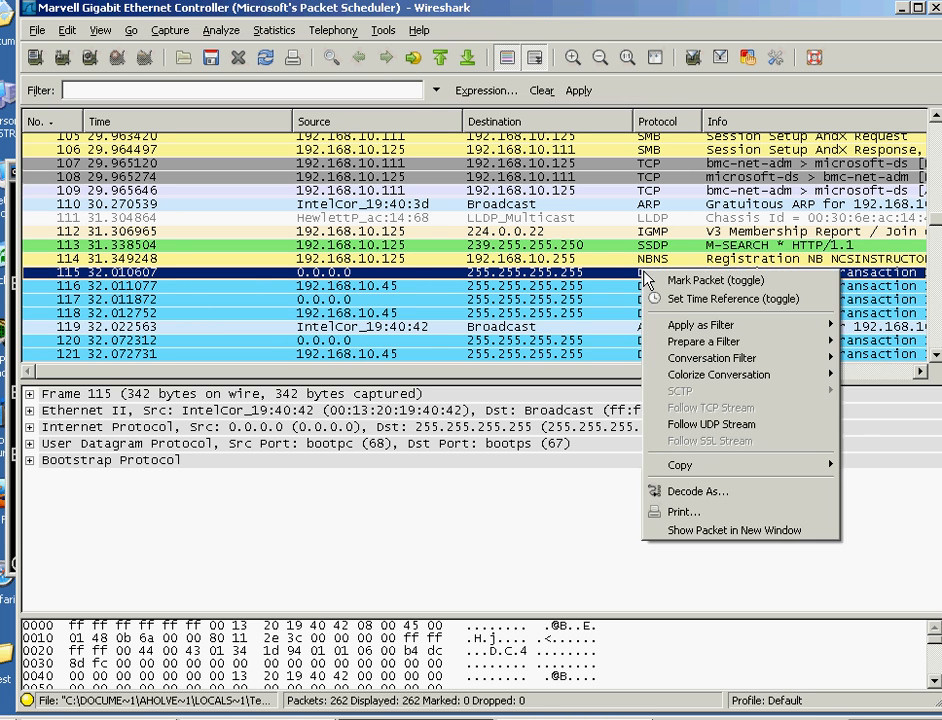
mouse_move(704, 340)
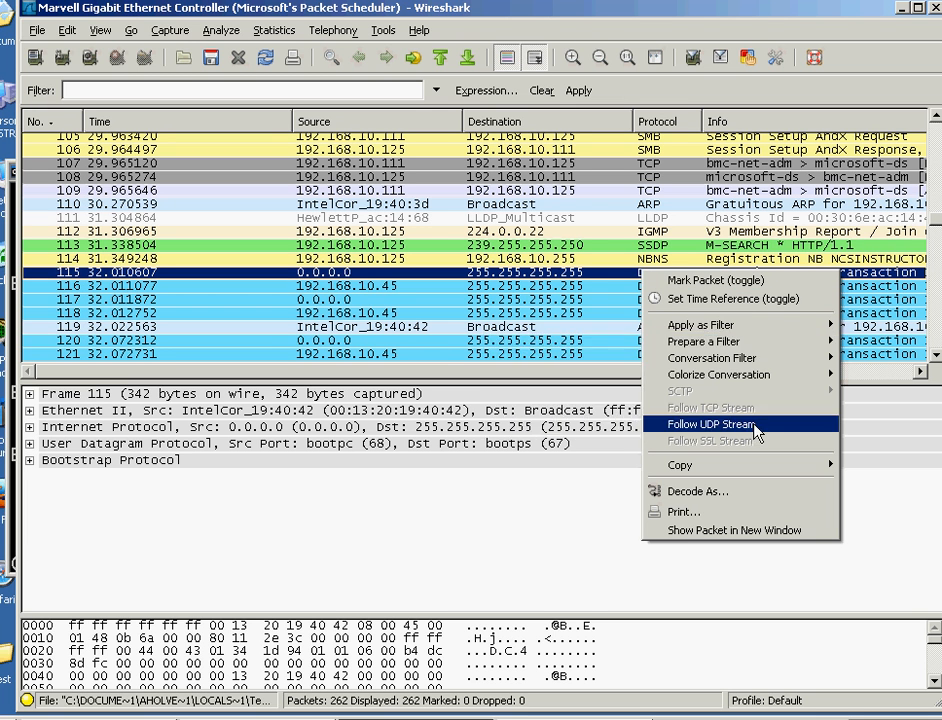
left_click(710, 424)
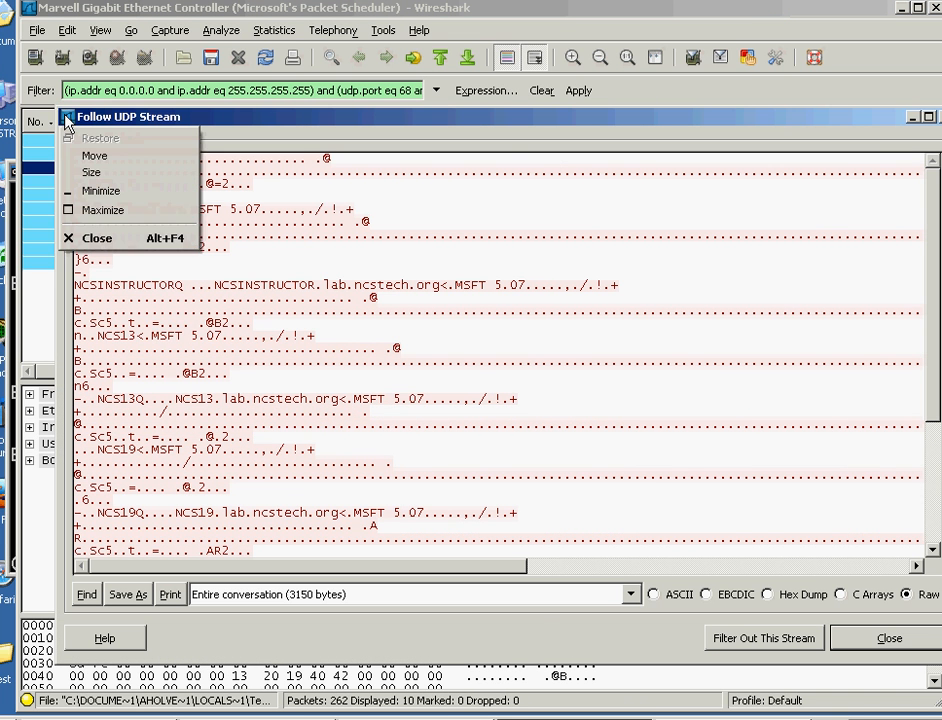
left_click(96, 236)
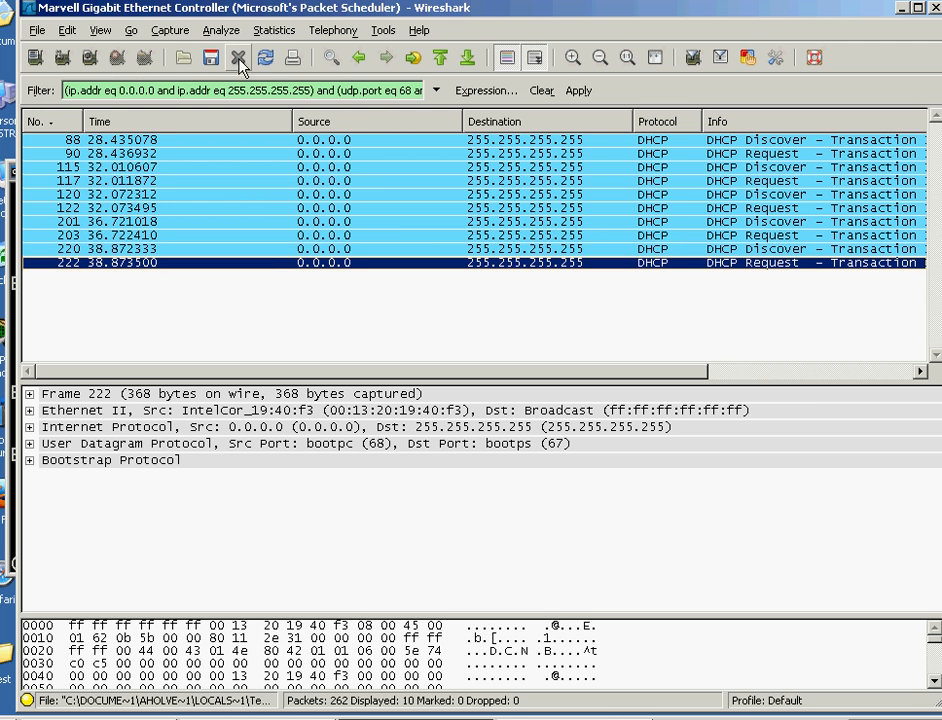
mouse_move(238, 56)
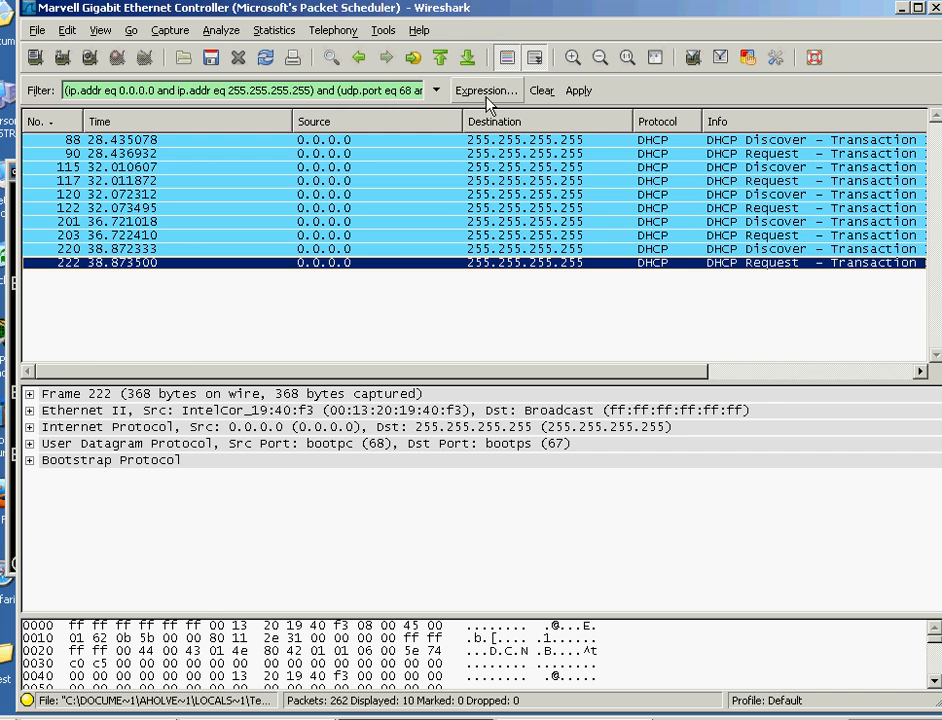
left_click(540, 90)
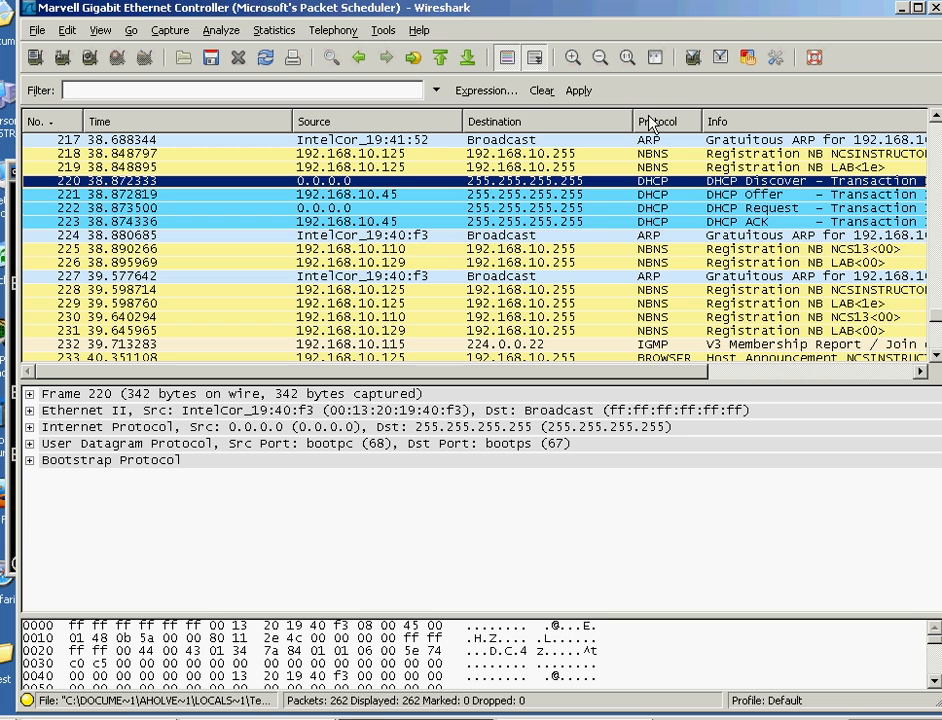
mouse_move(604, 214)
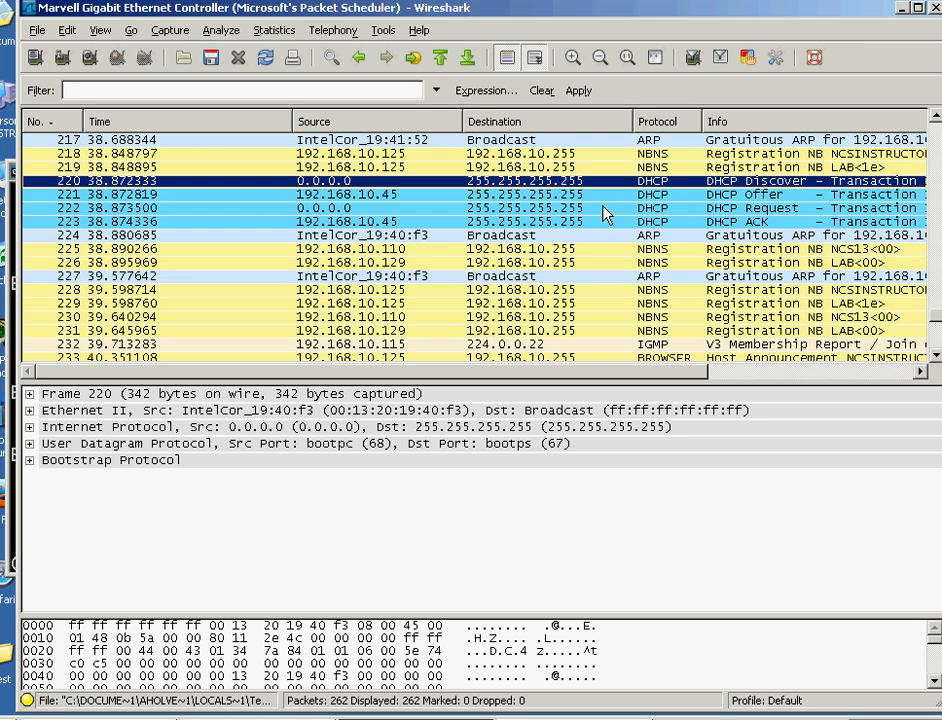
mouse_move(672, 352)
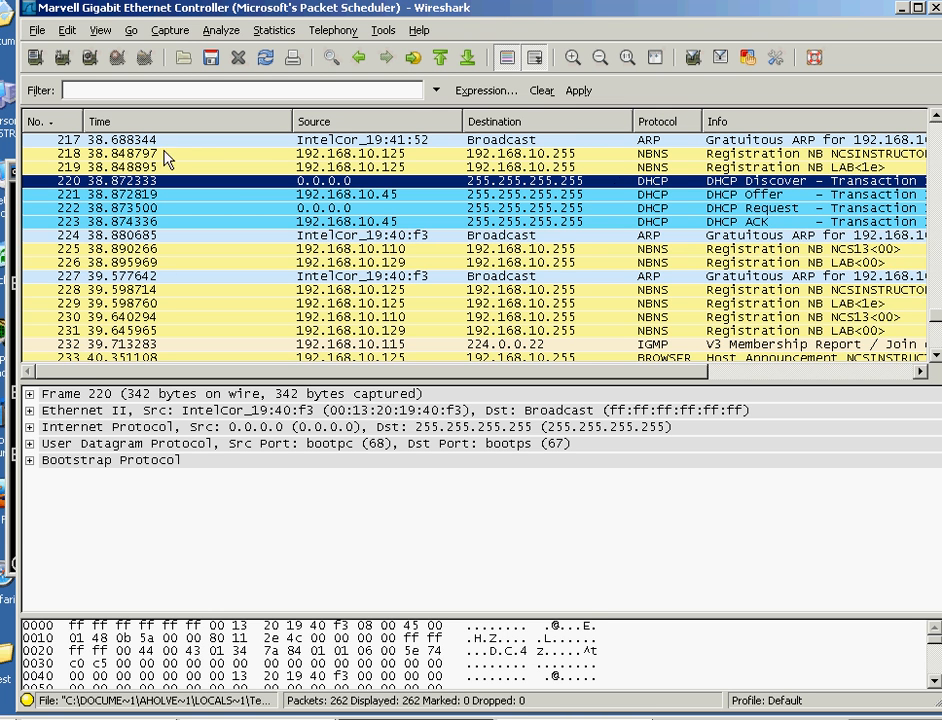
mouse_move(116, 204)
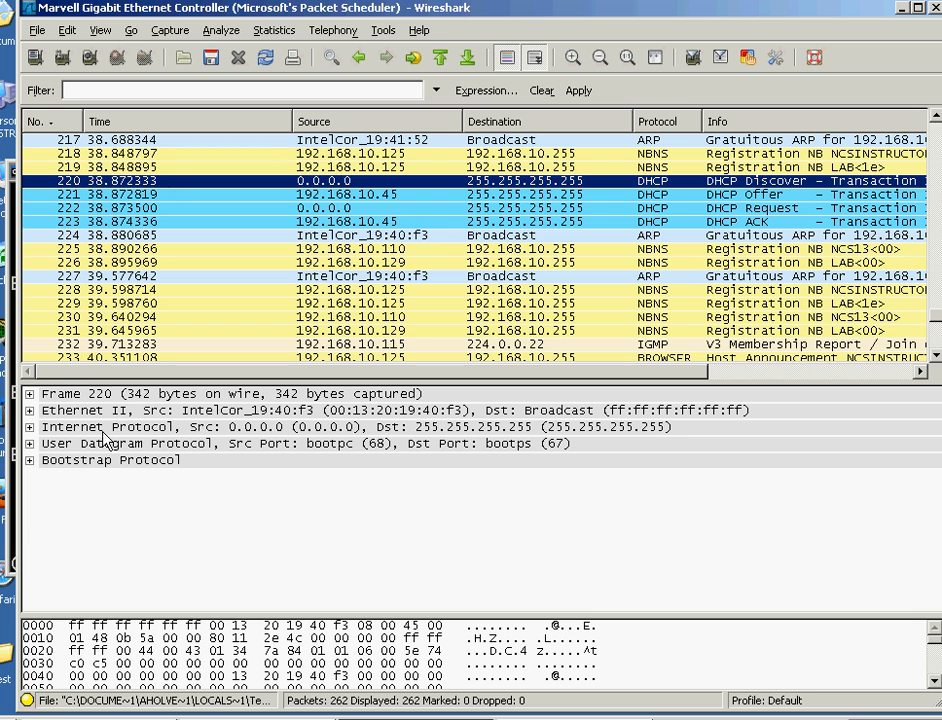
mouse_move(184, 188)
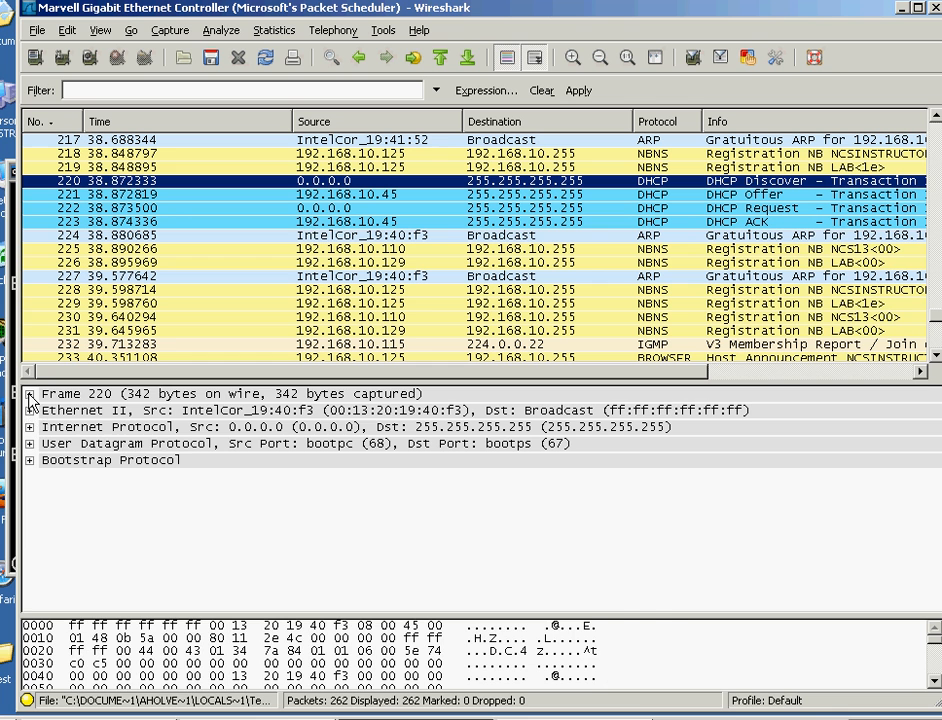
- Review the Frame section of frame 220 and fold it back up
left_click(32, 392)
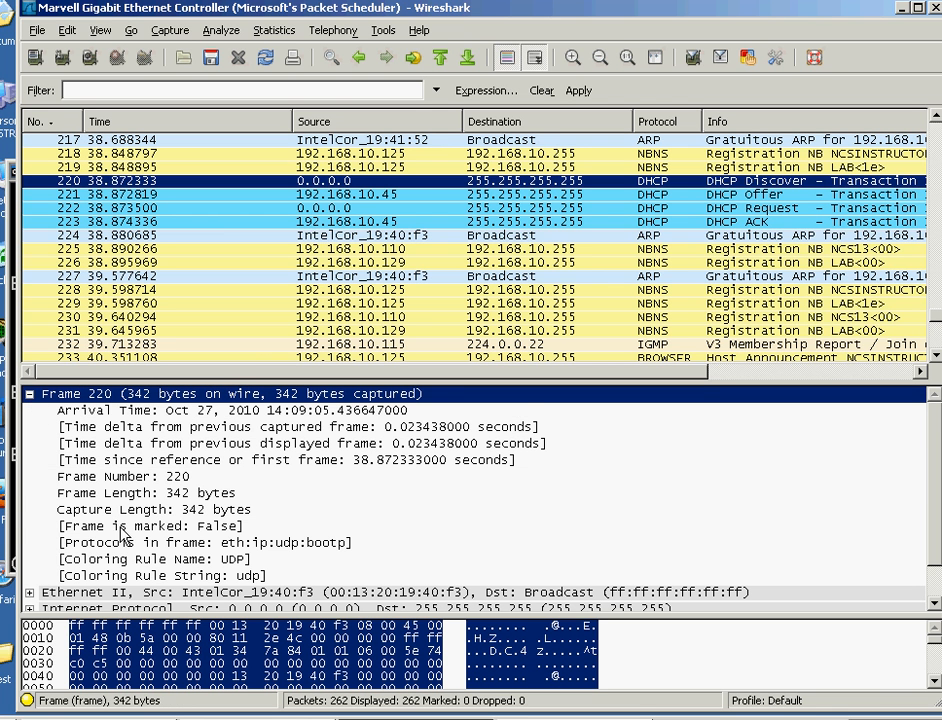
scroll("down", 3)
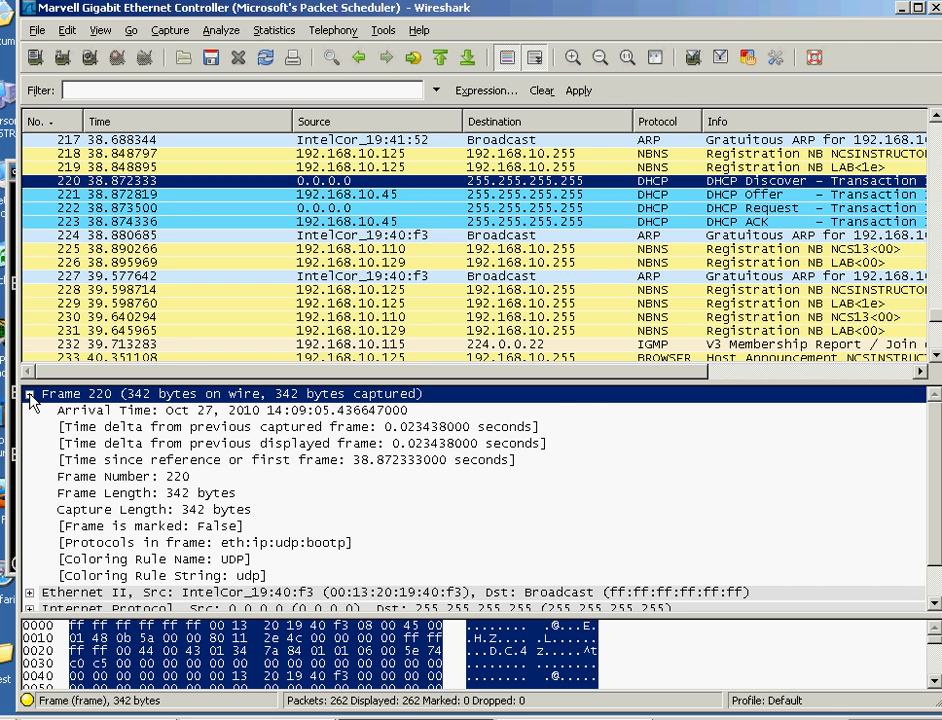
left_click(32, 392)
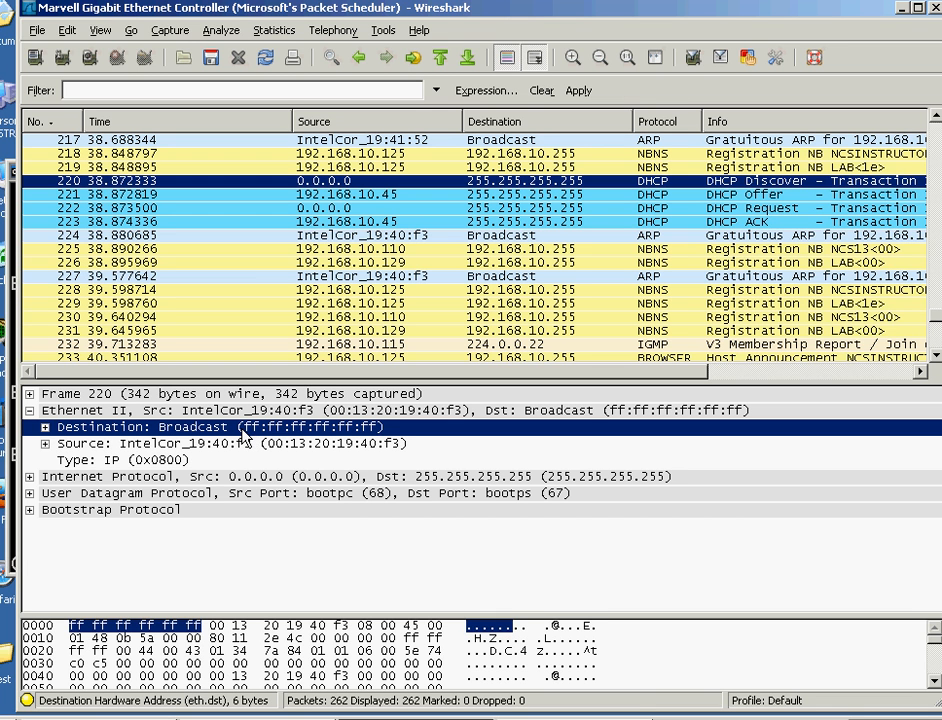
mouse_move(384, 436)
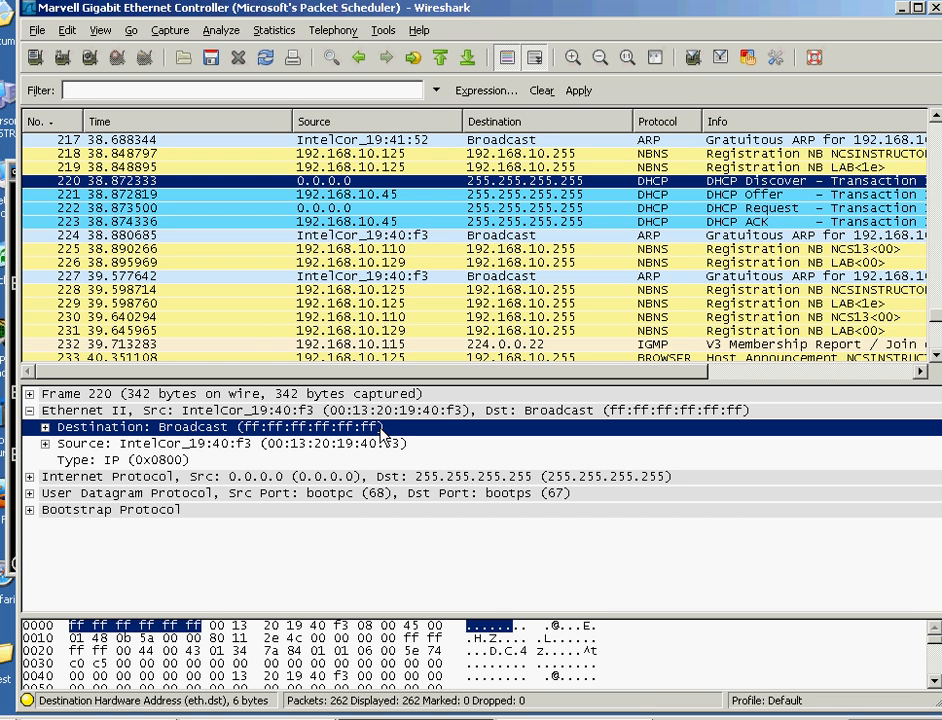
mouse_move(238, 444)
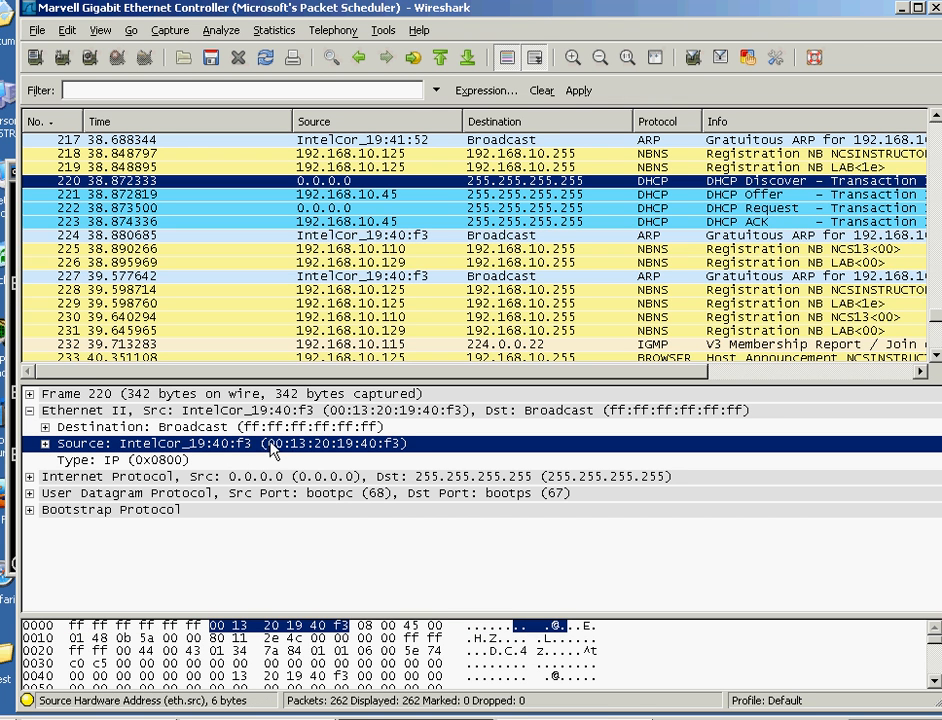
mouse_move(400, 448)
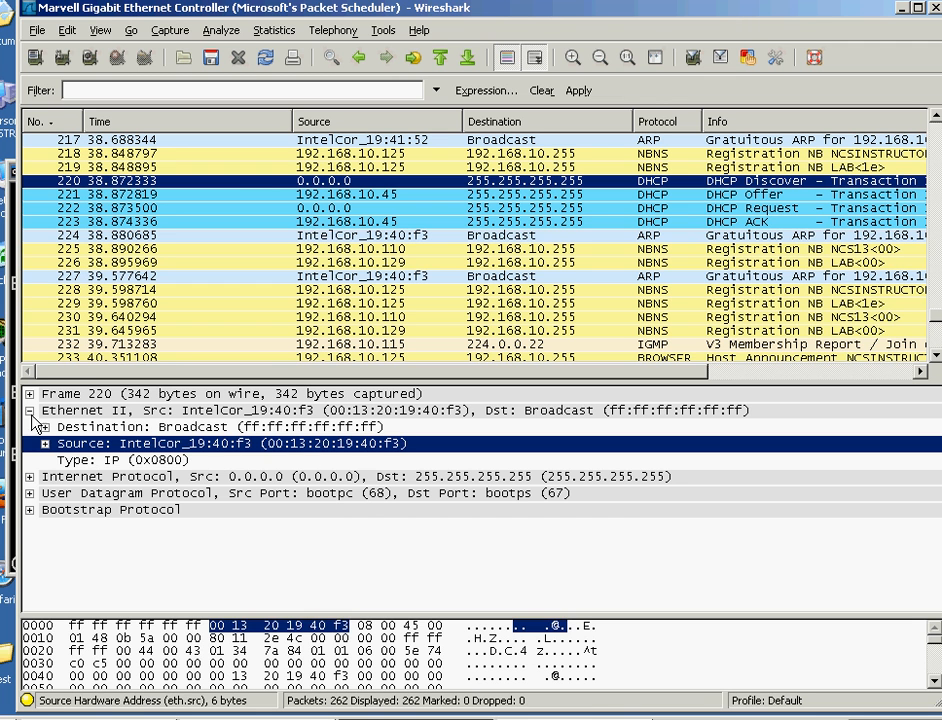
- Fold Ethernet II, review the IPv4 header carrying UDP, then fold it again
left_click(30, 410)
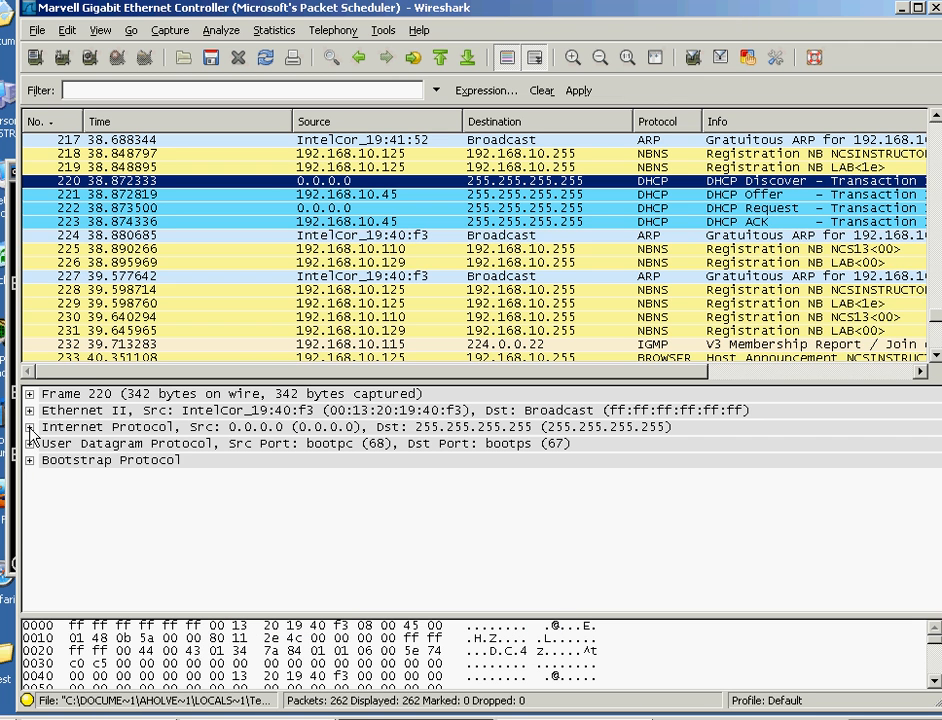
left_click(30, 426)
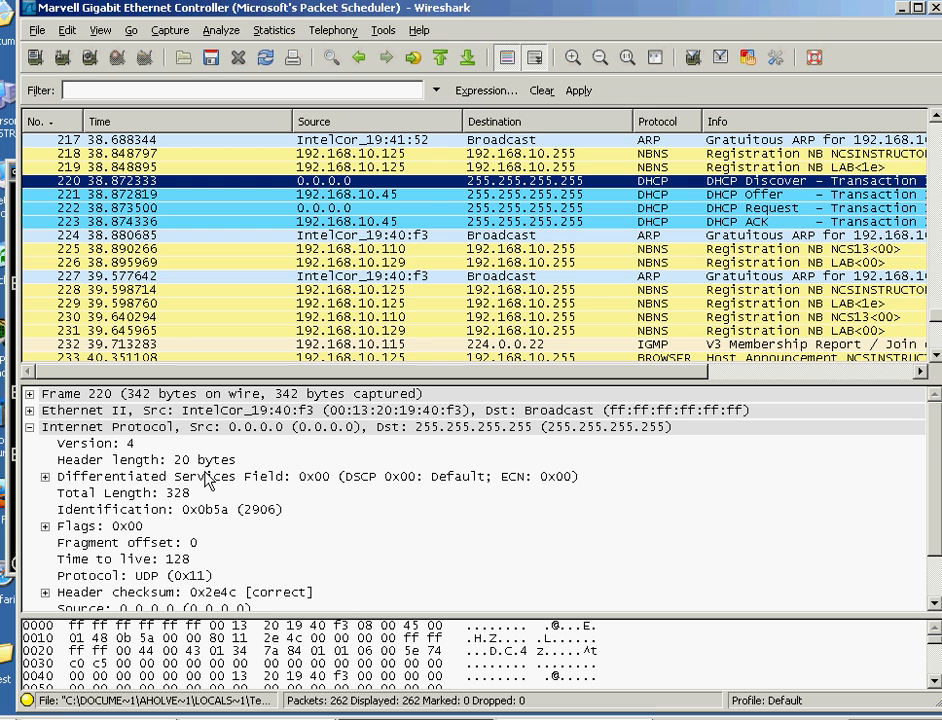
mouse_move(276, 440)
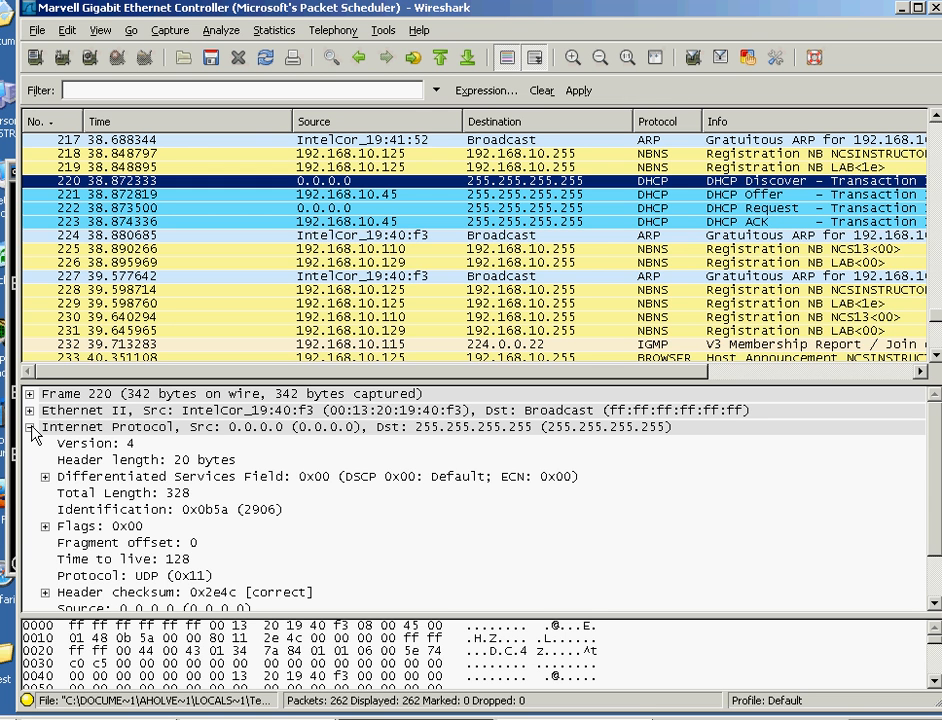
left_click(32, 428)
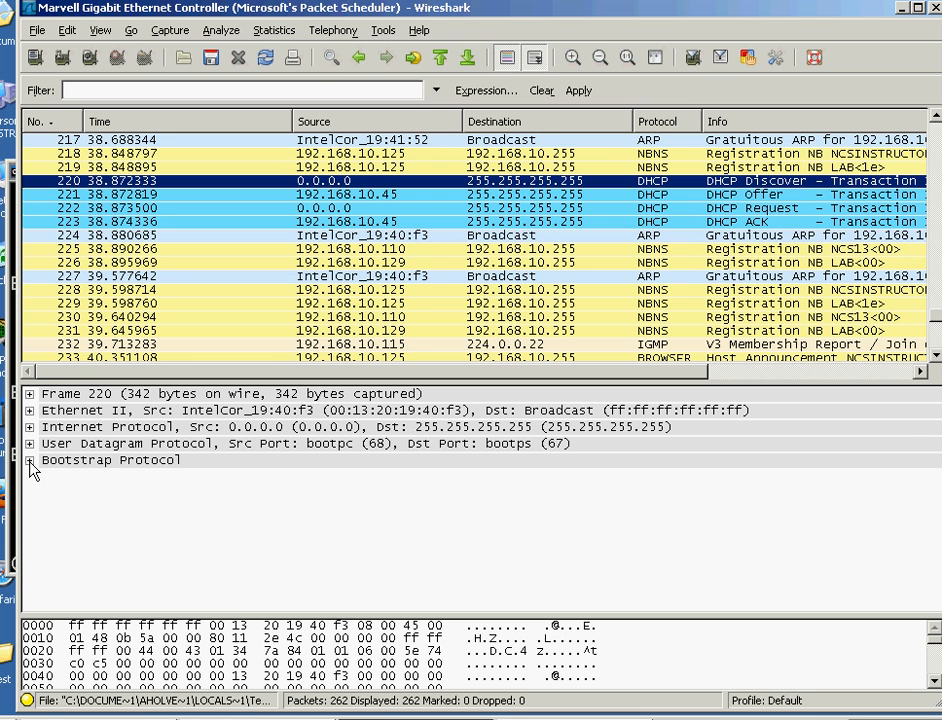
- Expand the Discover packet's Bootstrap Protocol details and bring its DHCP options into view
left_click(32, 458)
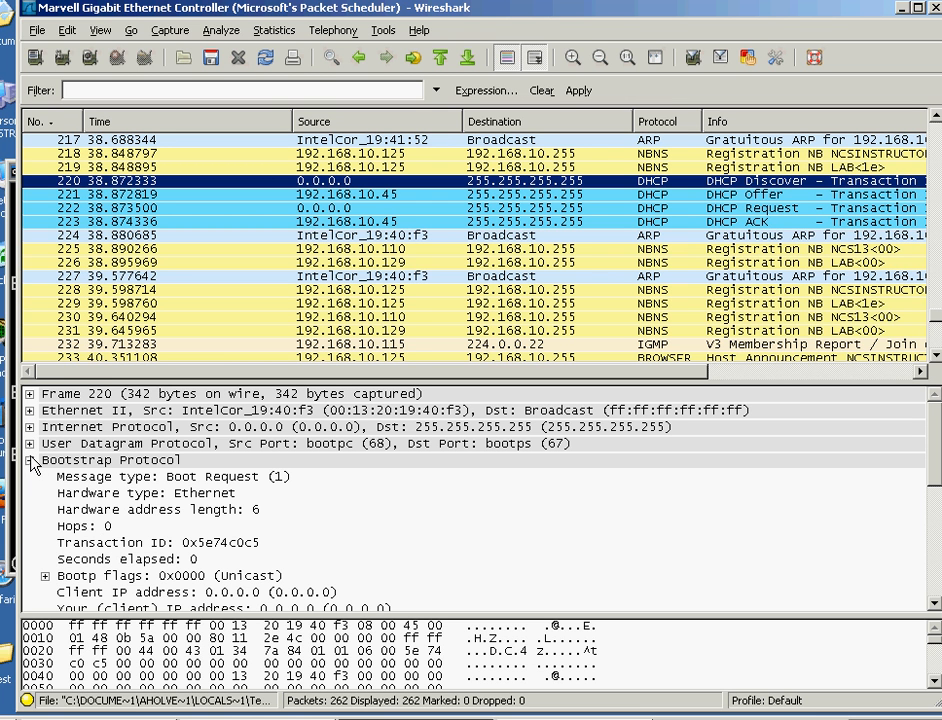
left_click(32, 460)
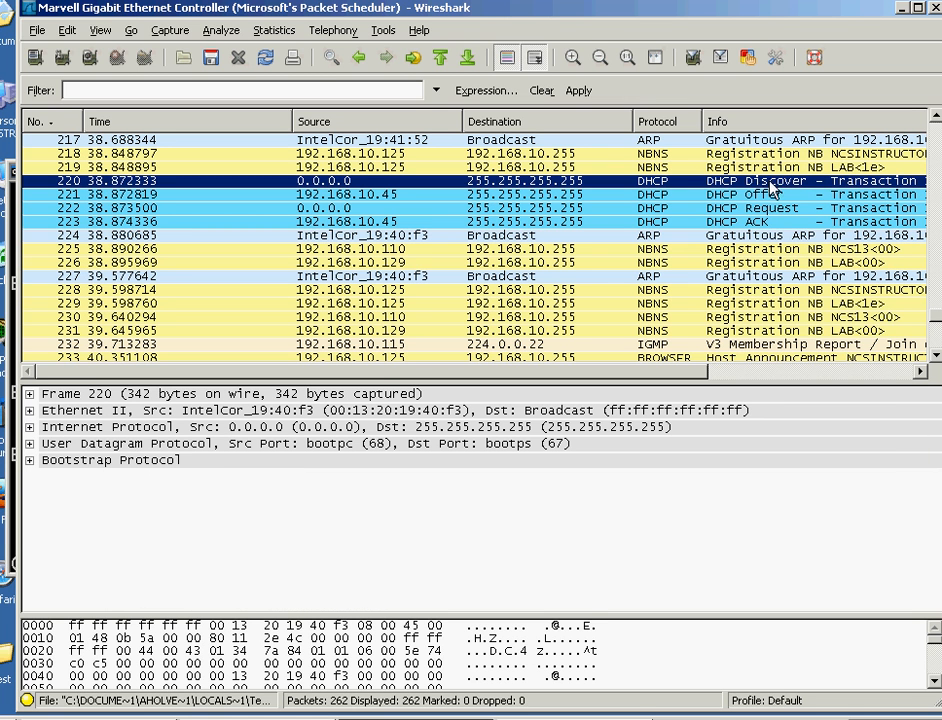
left_click(32, 458)
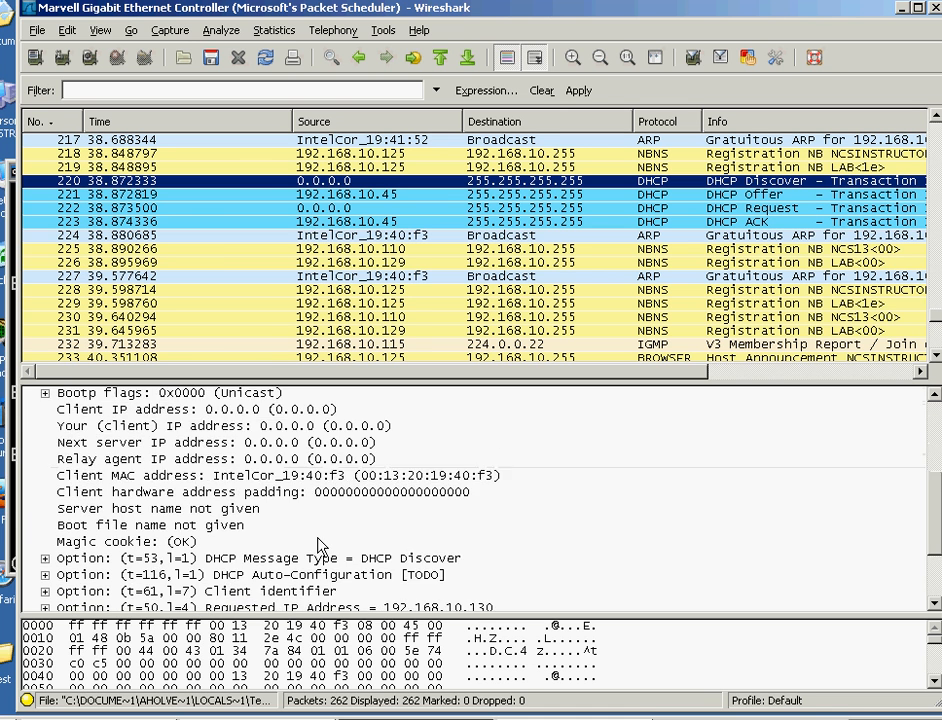
scroll("down", 3)
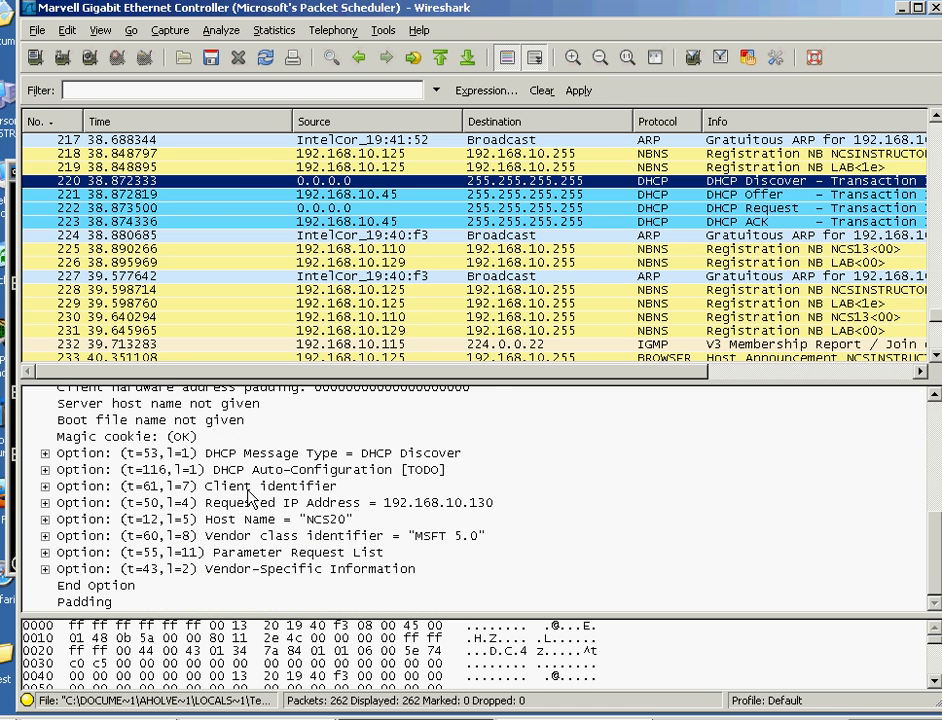
- Highlight Option 53 message type Discover and Option 50 requested address 192.168.10.130
left_click(250, 502)
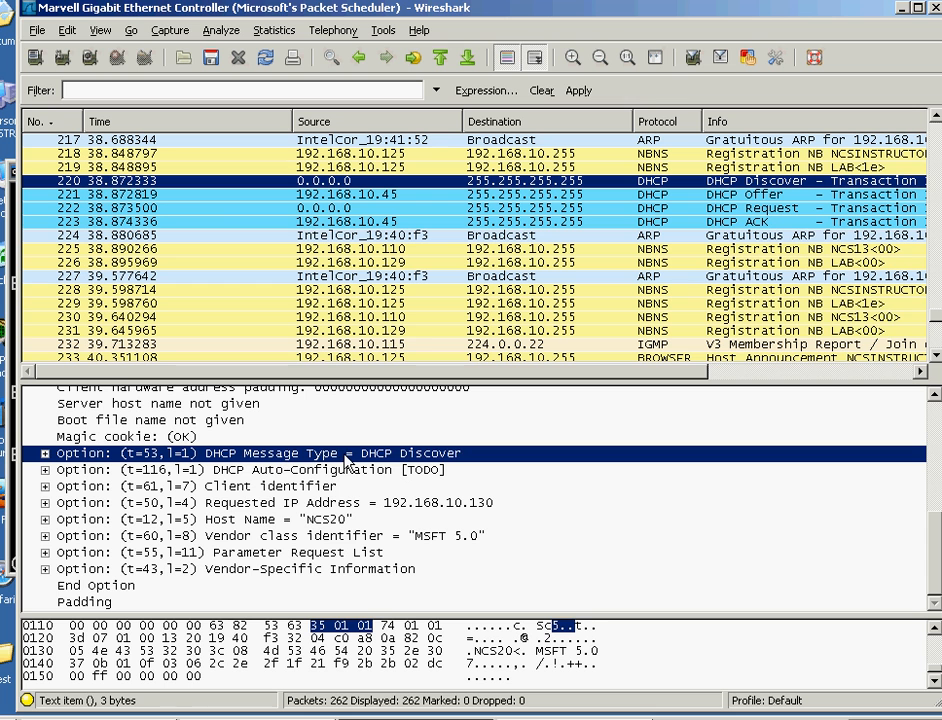
mouse_move(258, 496)
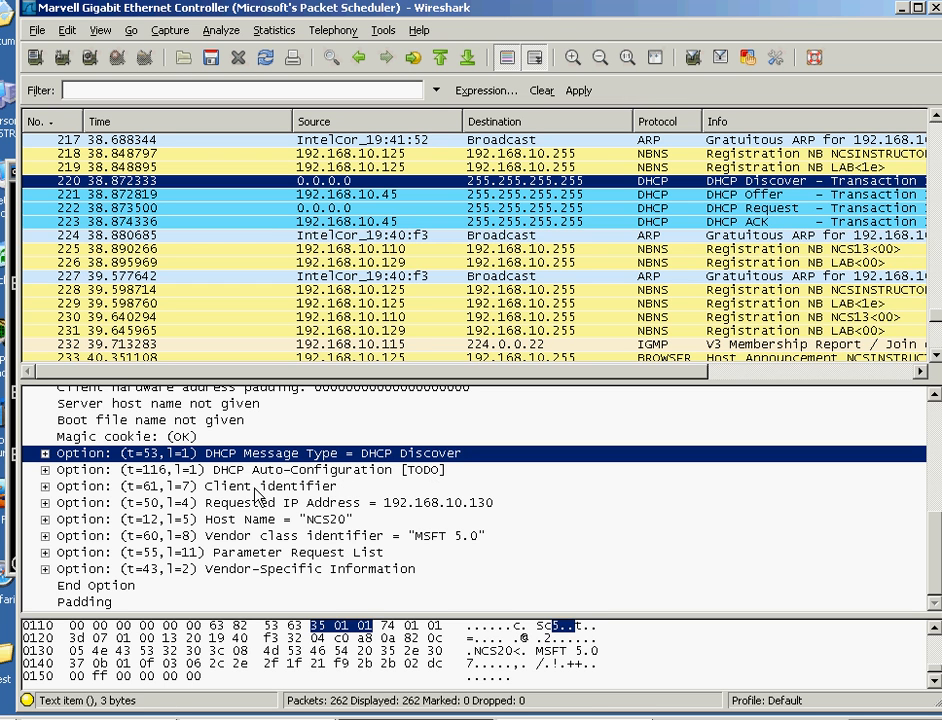
left_click(274, 502)
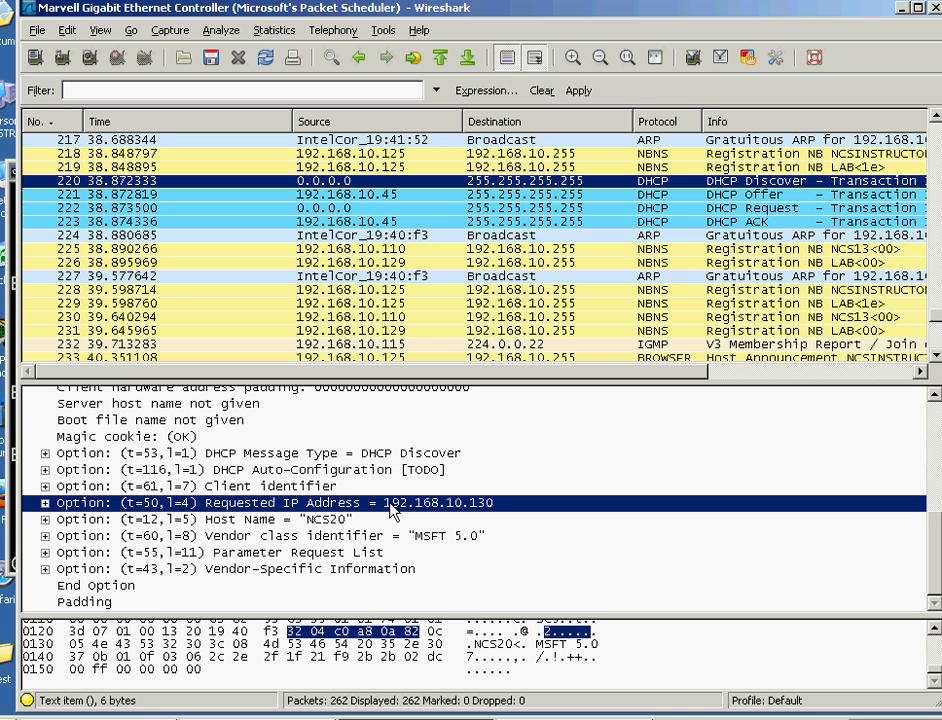
mouse_move(504, 504)
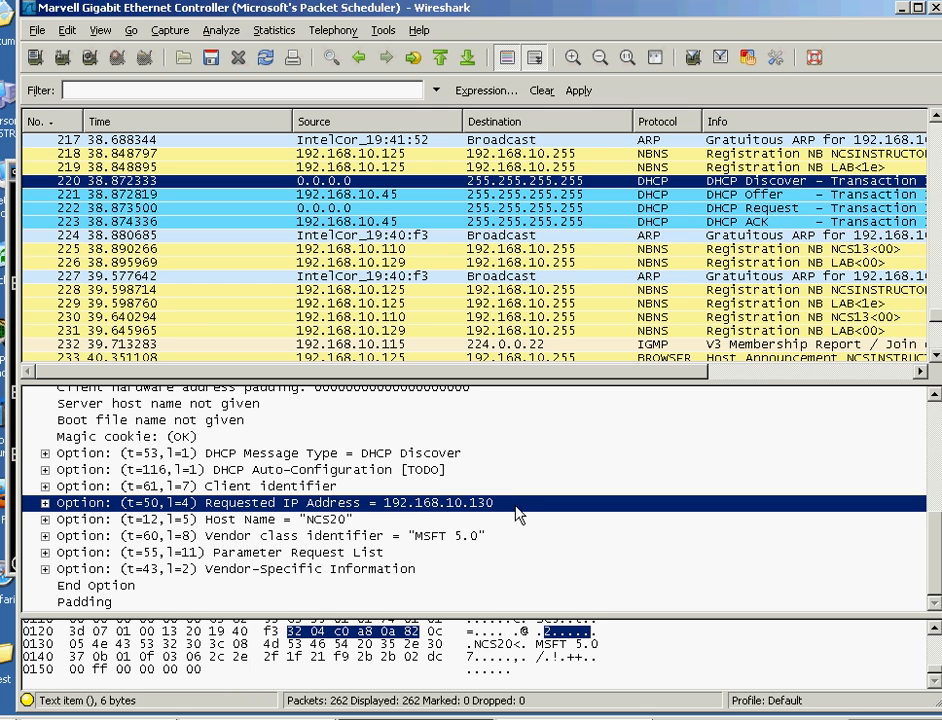
mouse_move(586, 198)
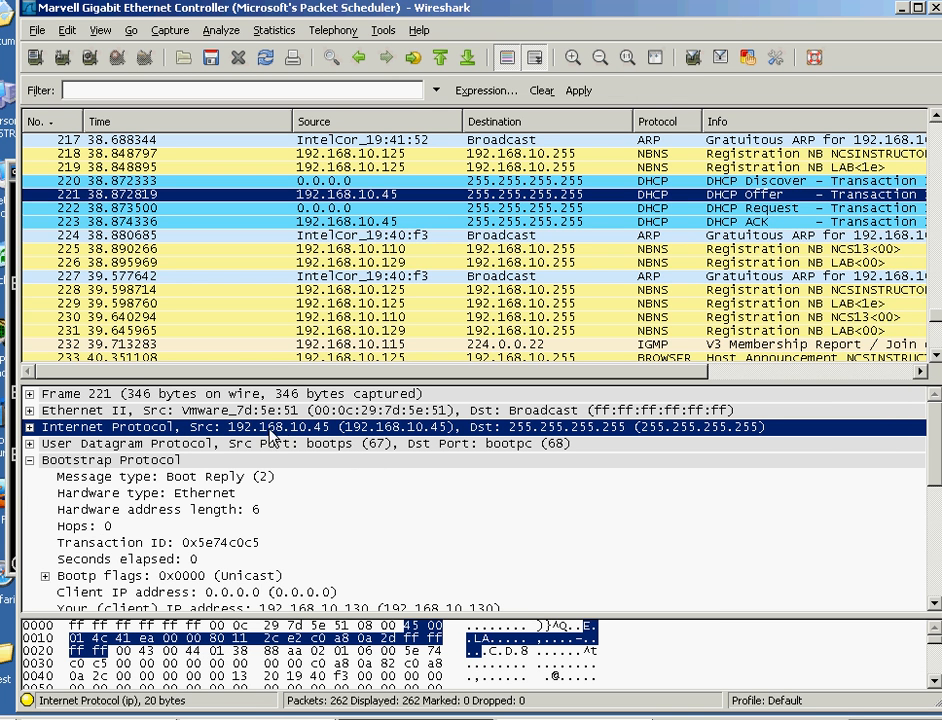
mouse_move(324, 436)
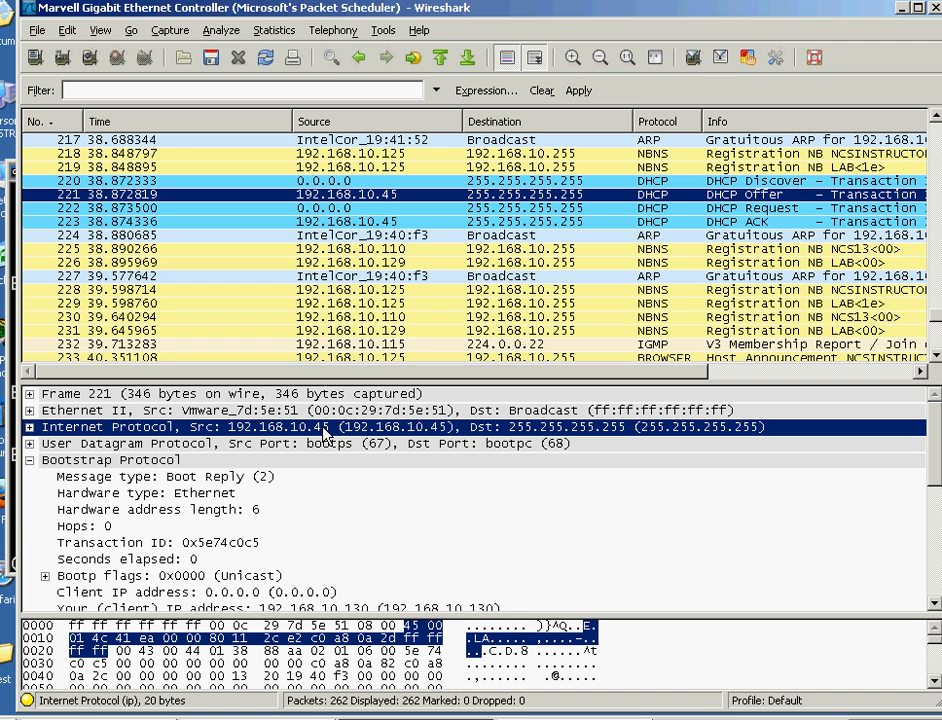
- Review the DHCP Offer's Bootstrap Protocol Boot Reply details, then fold and reopen them
scroll("down", 3)
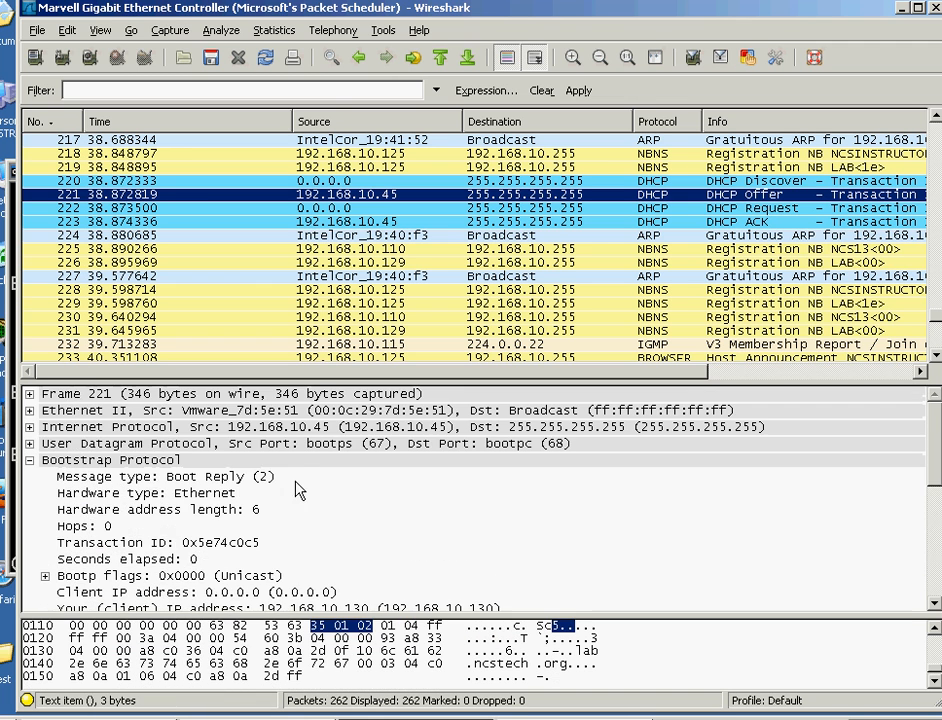
left_click(32, 458)
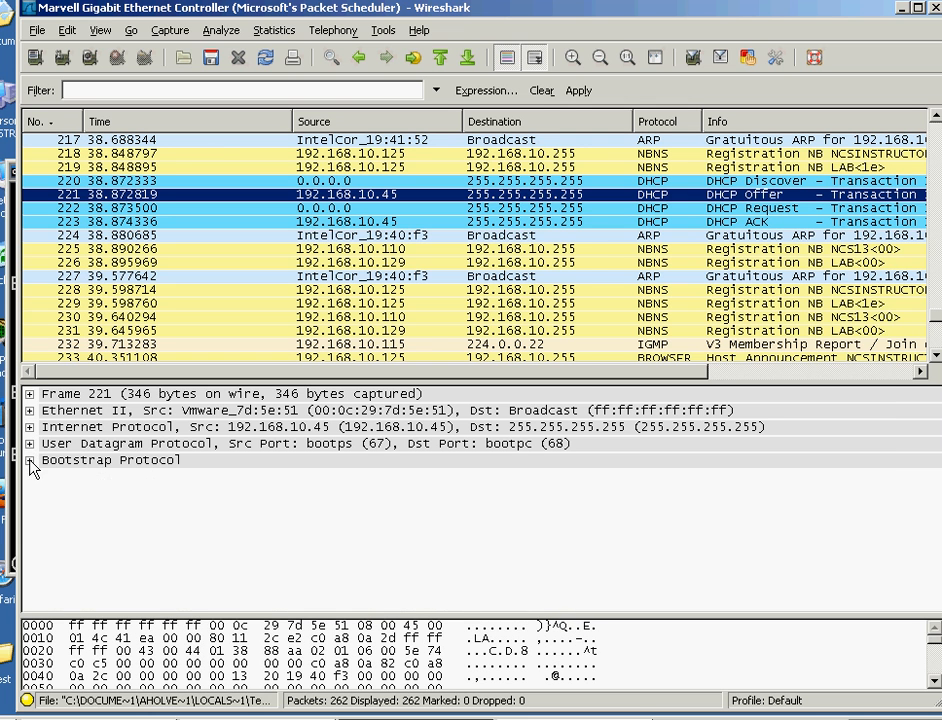
left_click(32, 458)
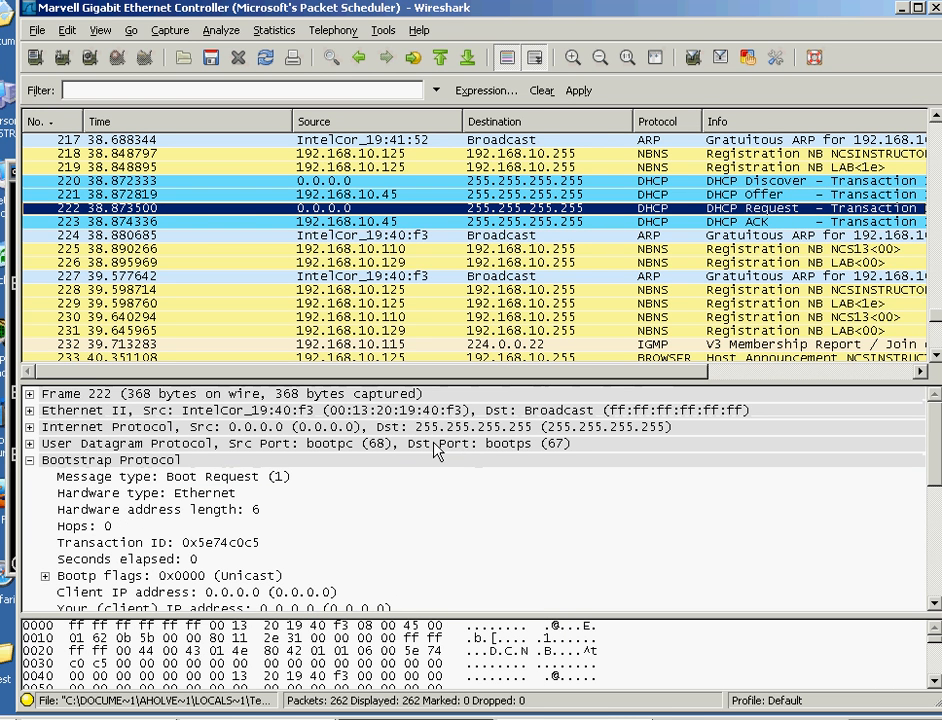
- View the Request's Option 61 Client identifier showing the client MAC address
scroll("down", 3)
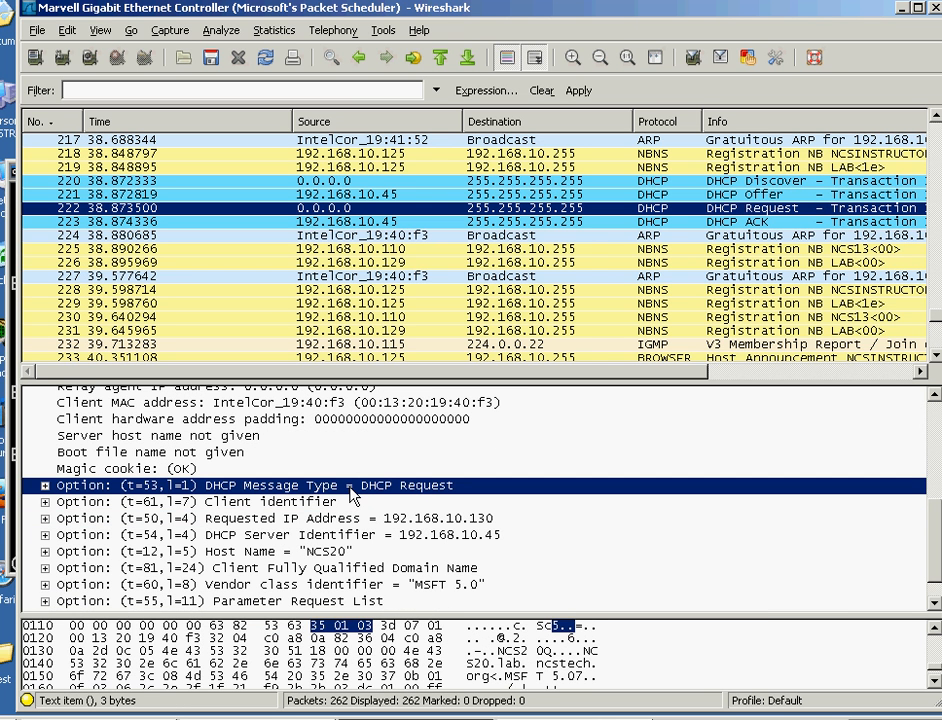
mouse_move(360, 520)
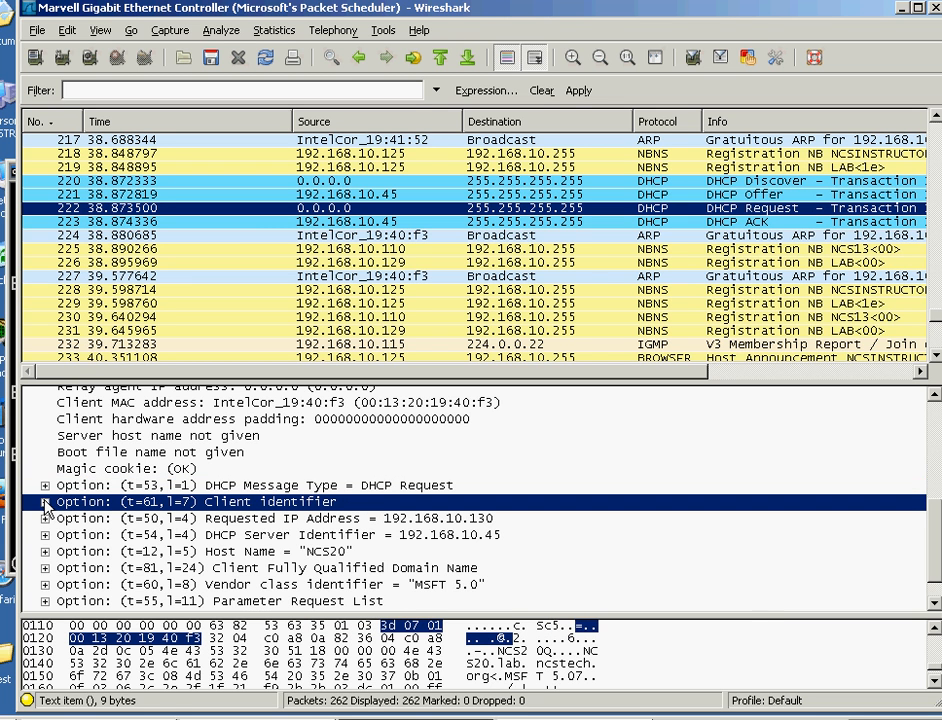
left_click(44, 500)
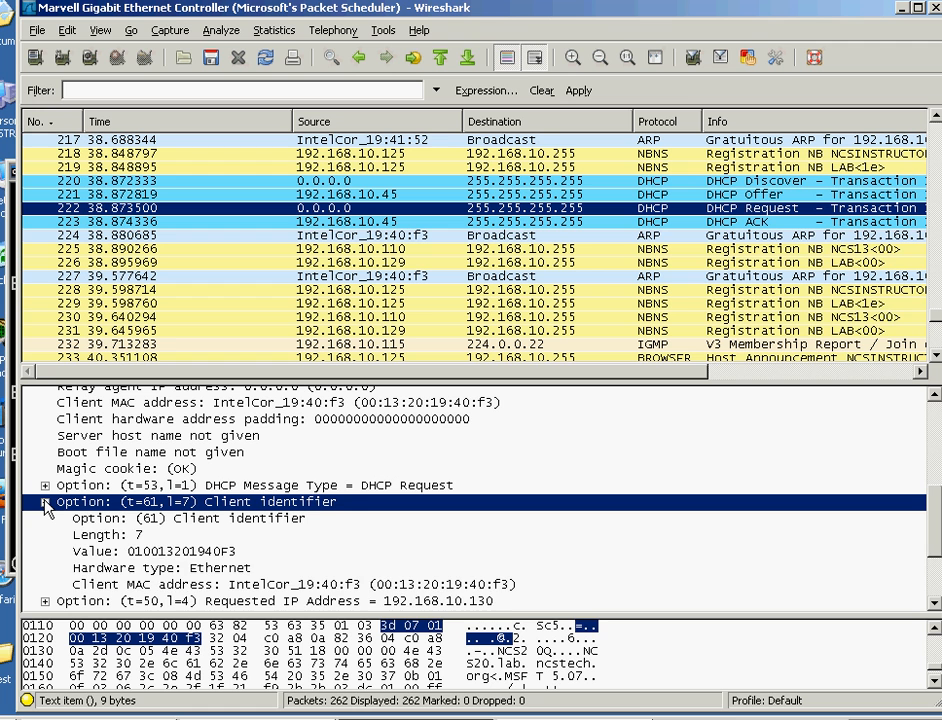
left_click(44, 500)
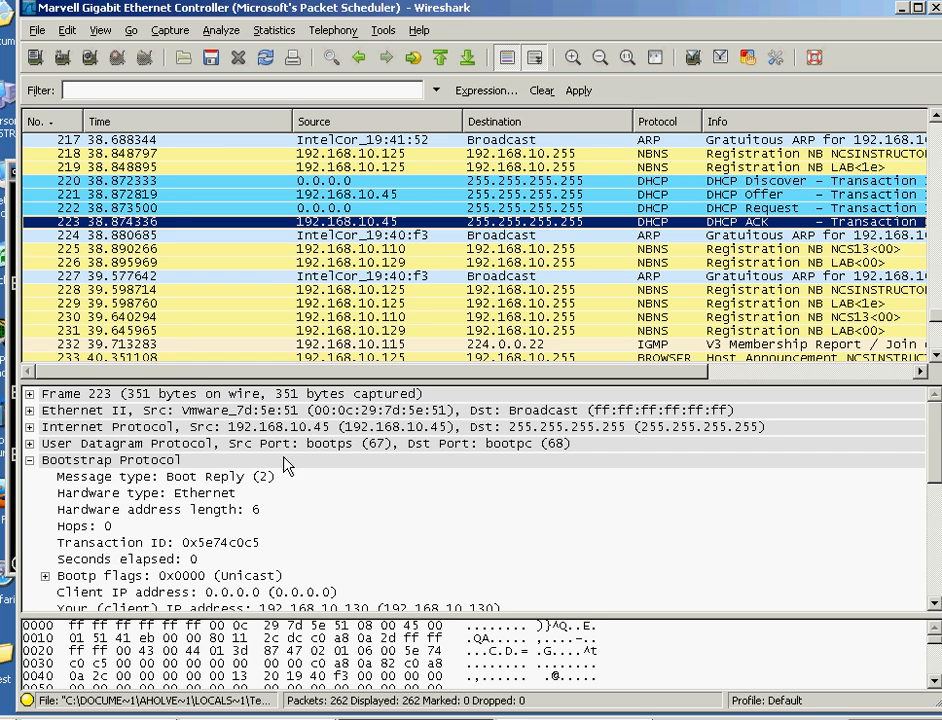
- Compare frame 220 Discover against frame 223 ACK from 192.168.10.45 and review the ACK's options
left_click(130, 426)
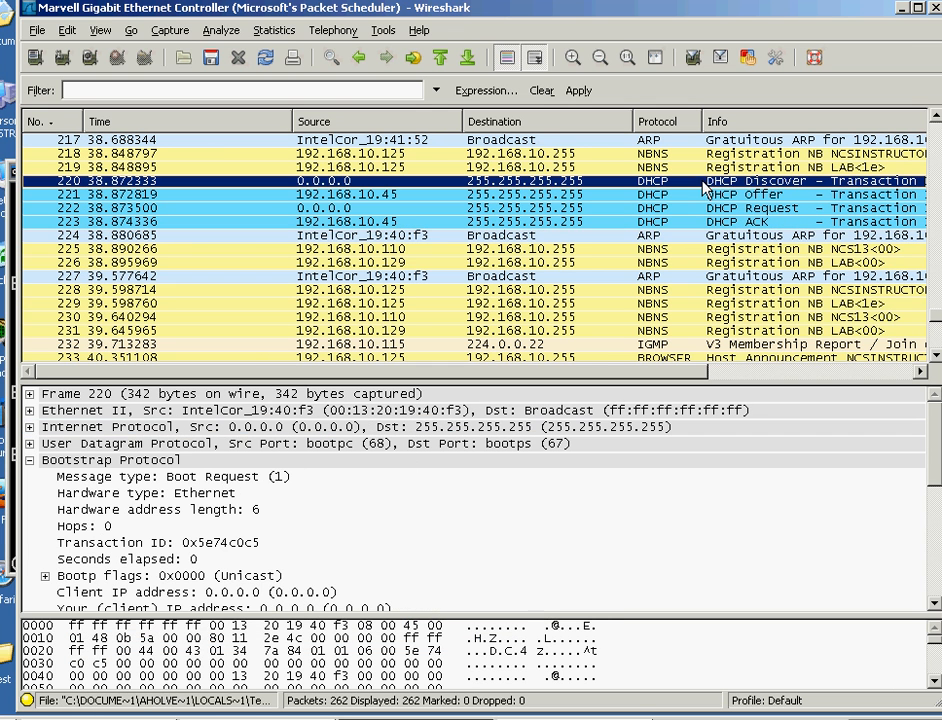
left_click(400, 194)
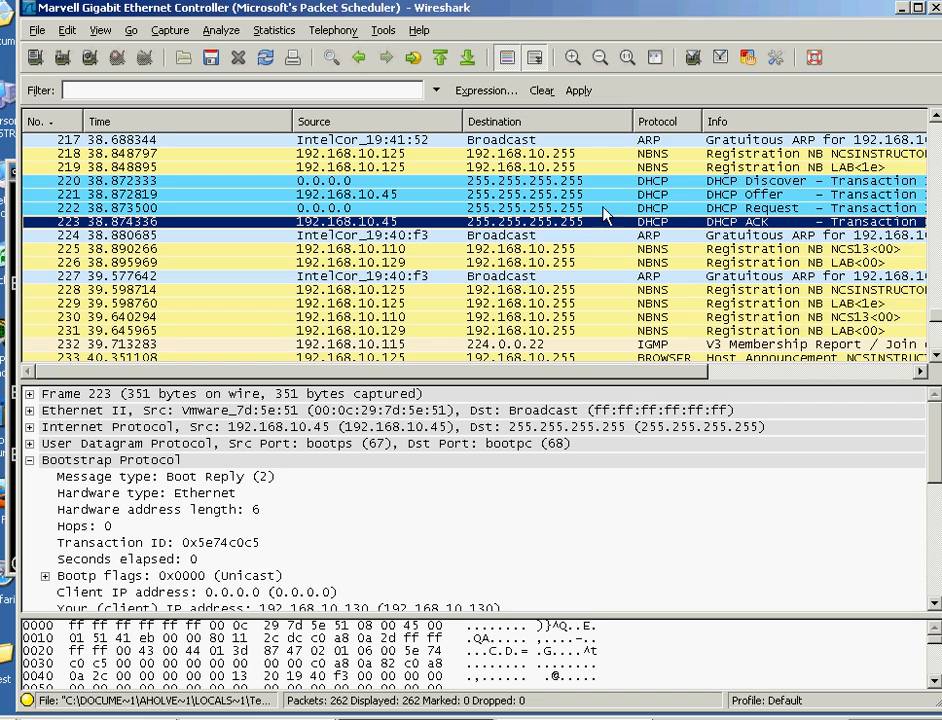
scroll("down", 3)
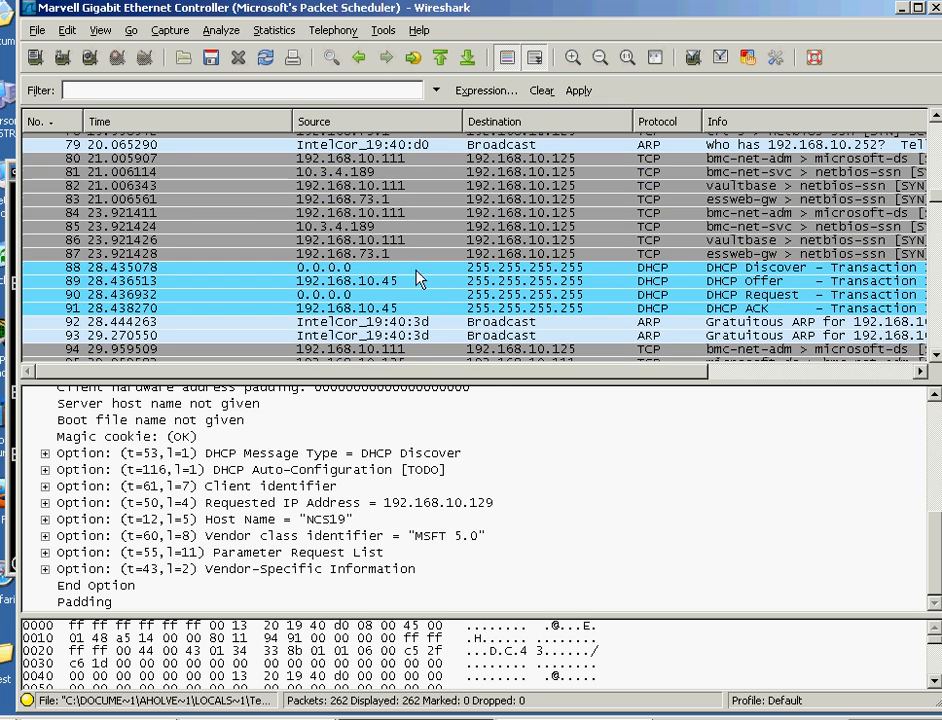
- Select frame 88 DHCP Discover, showing host NCSINSTRUCTOR and requested address 192.168.10.129
left_click(300, 268)
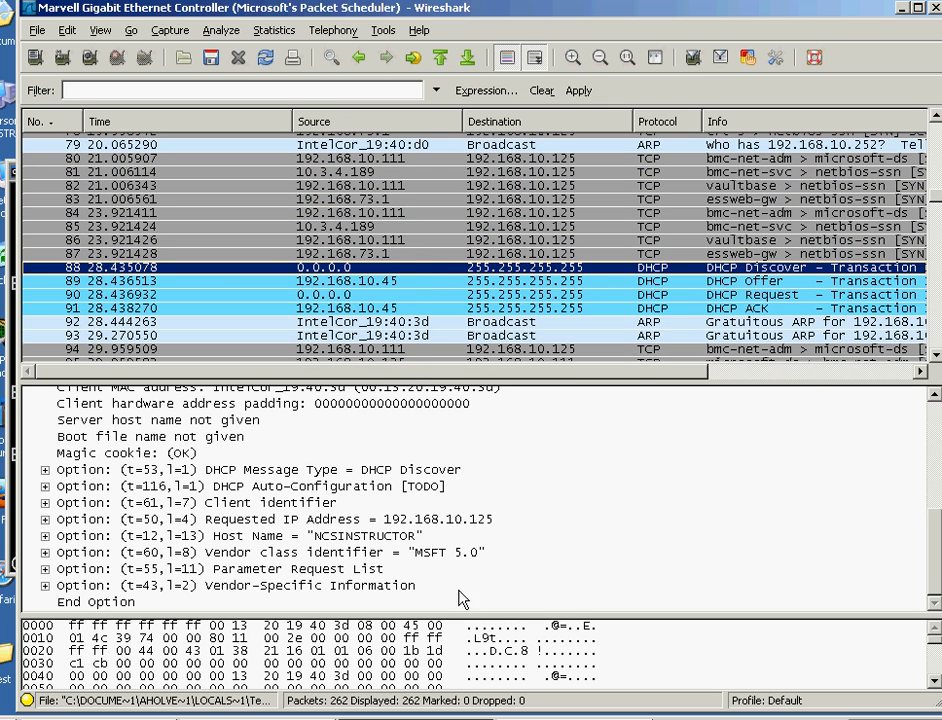